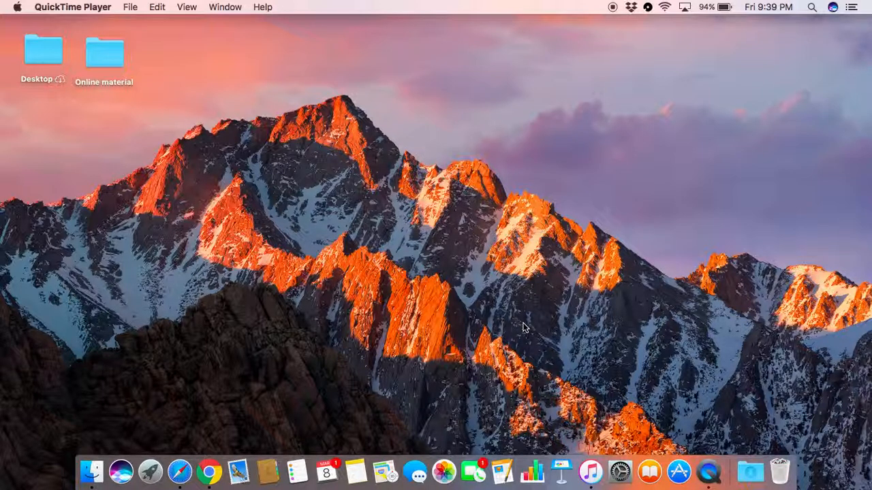
{"action": "mouse_move", "coordinate": [217, 409]}
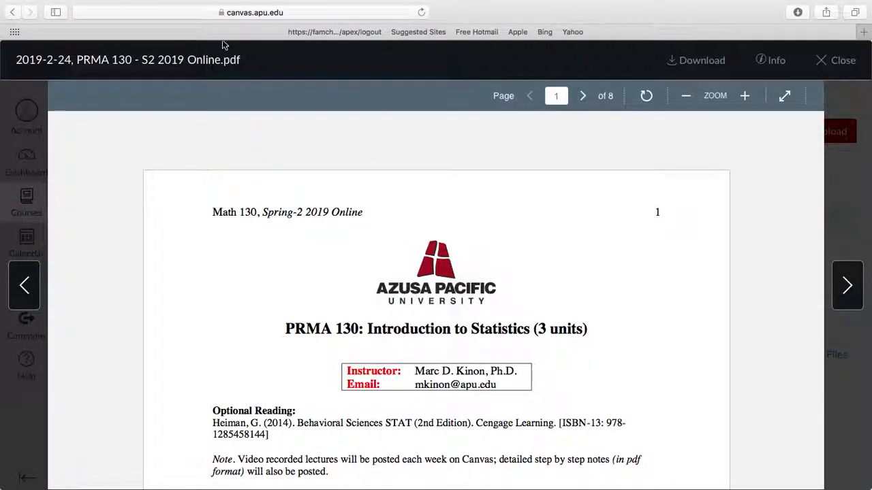
Step: Close the syllabus PDF preview and go back to the Dashboard course cards
{"action": "left_click", "coordinate": [252, 12]}
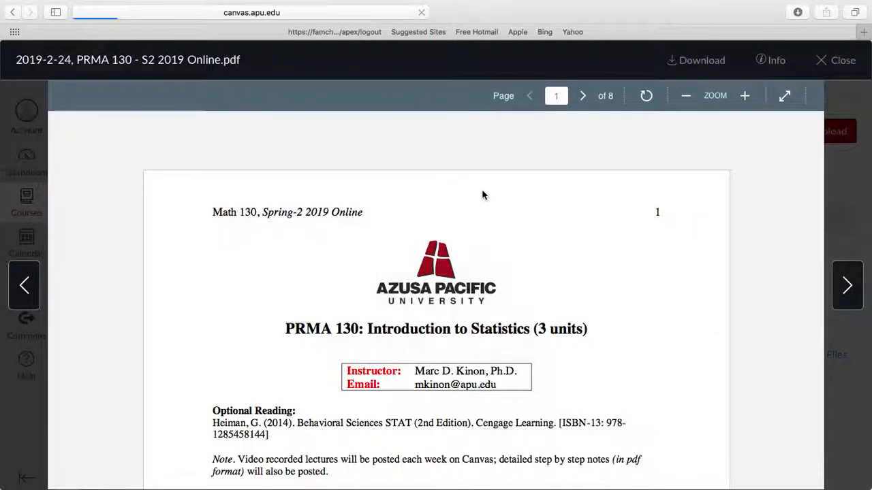
{"action": "left_click", "coordinate": [835, 60]}
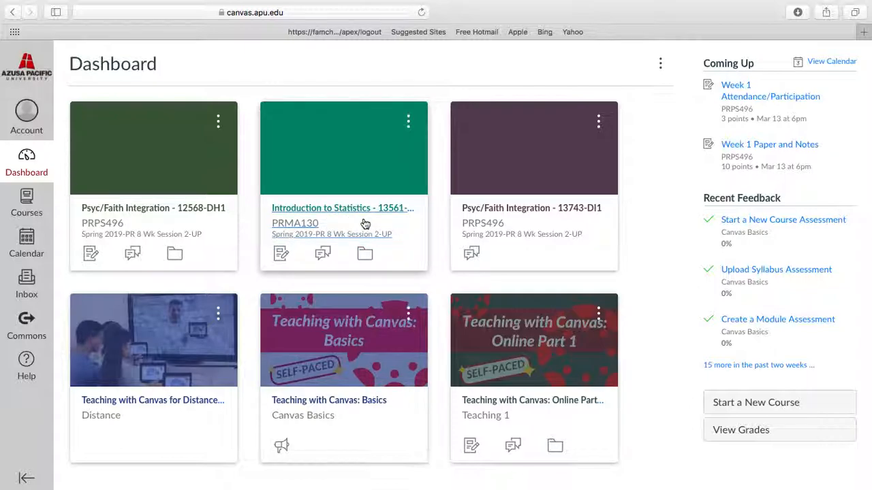
{"action": "mouse_move", "coordinate": [320, 211]}
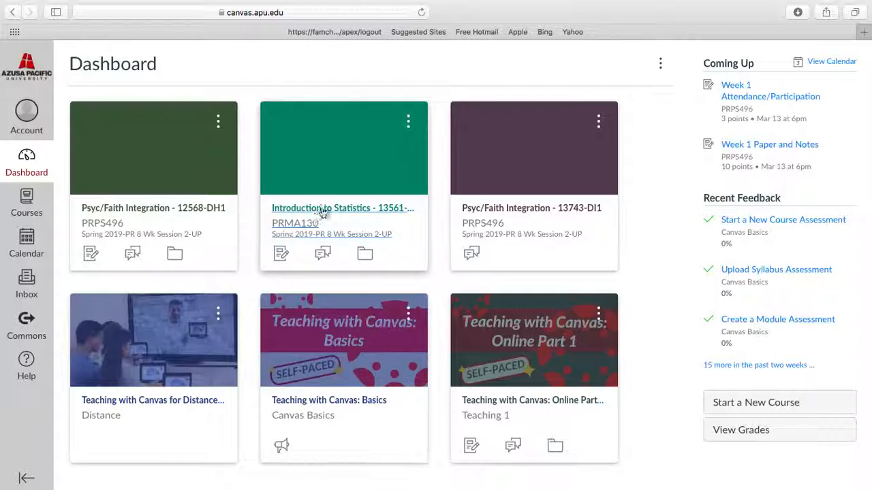
Step: Open the Introduction to Statistics (PRMA130) course and scroll down its Modules list
{"action": "left_click", "coordinate": [342, 208]}
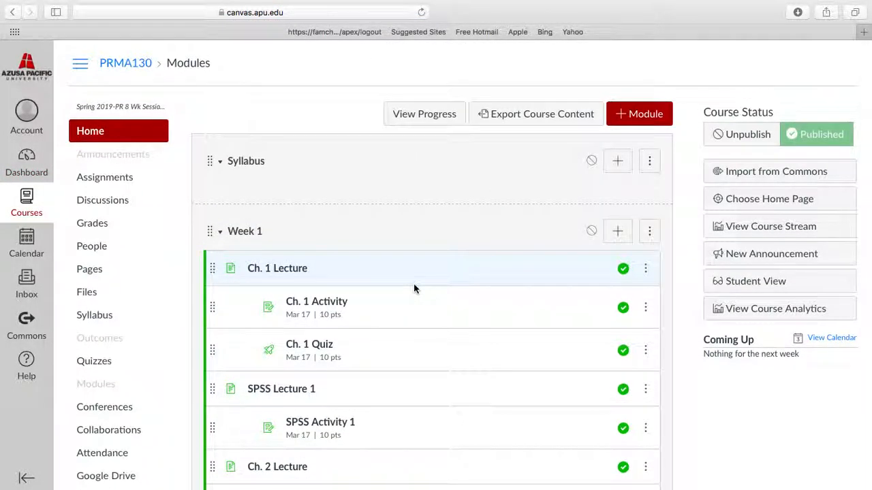
{"action": "scroll", "scroll_direction": "down", "scroll_amount": 3}
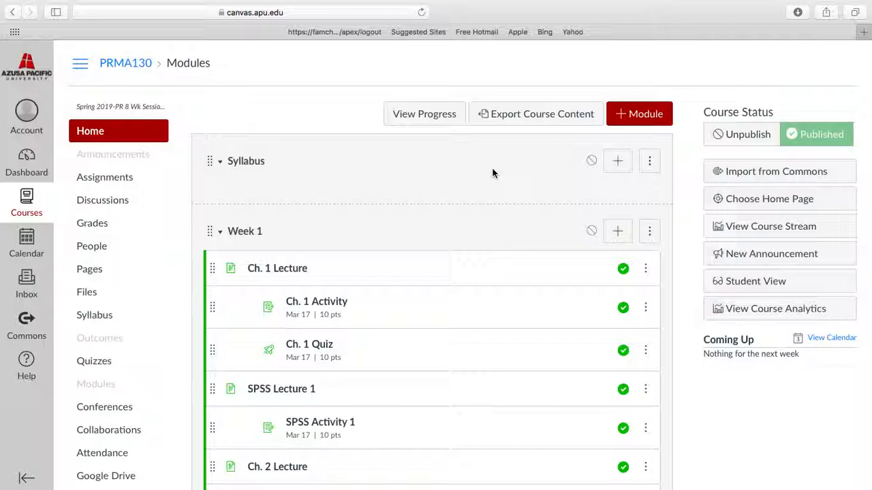
{"action": "mouse_move", "coordinate": [86, 292]}
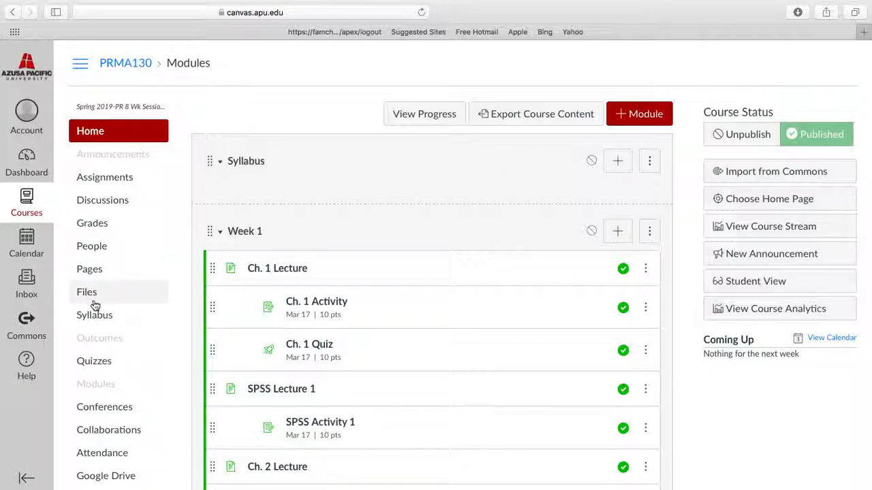
{"action": "mouse_move", "coordinate": [86, 291]}
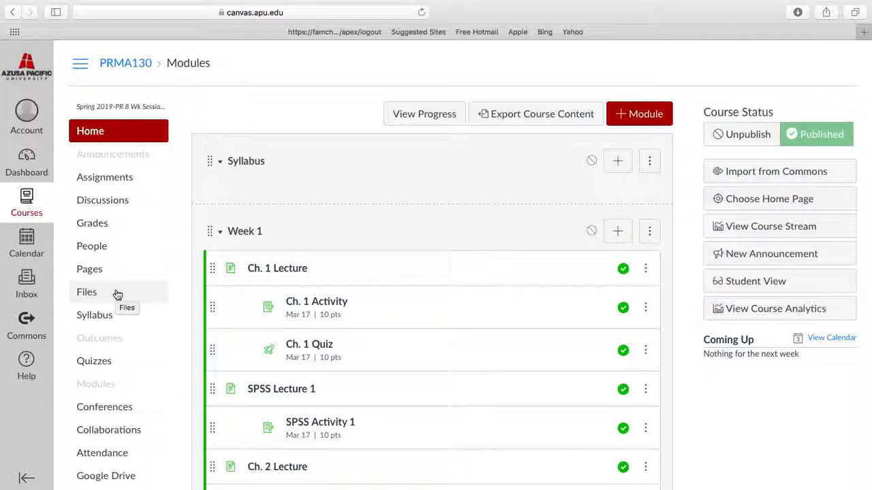
Step: Open the course Files area and scroll its Exams, Syllabus, Tables and Weeks folders
{"action": "left_click", "coordinate": [87, 291]}
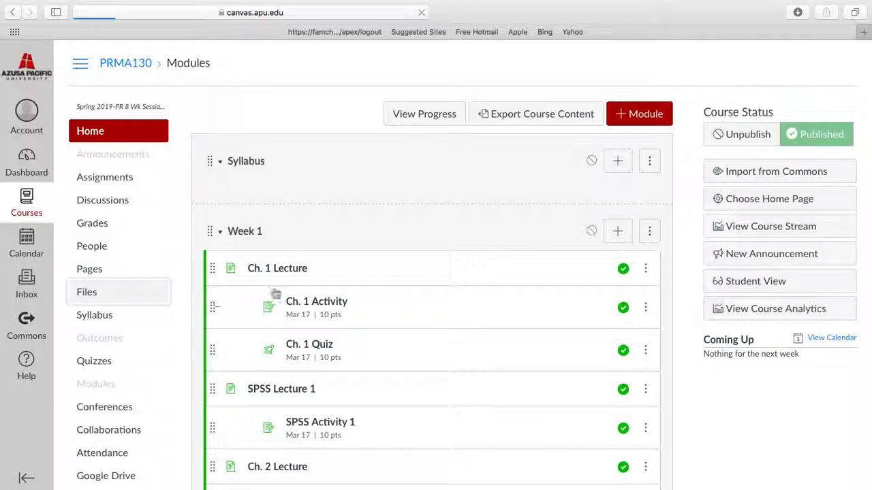
{"action": "left_click", "coordinate": [86, 291]}
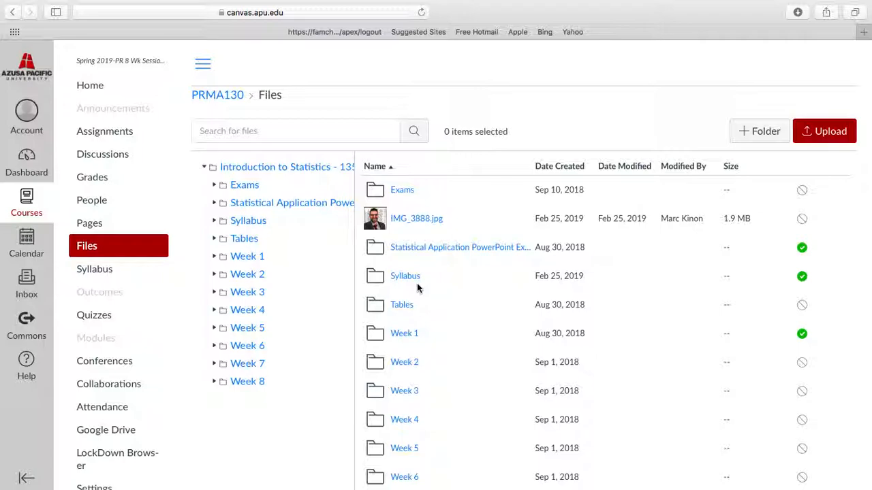
{"action": "scroll", "scroll_direction": "down", "scroll_amount": 3}
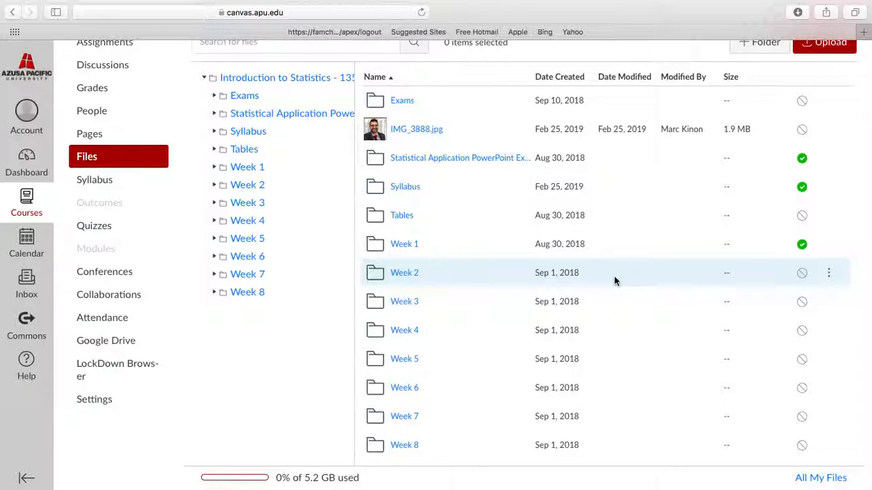
{"action": "mouse_move", "coordinate": [361, 243]}
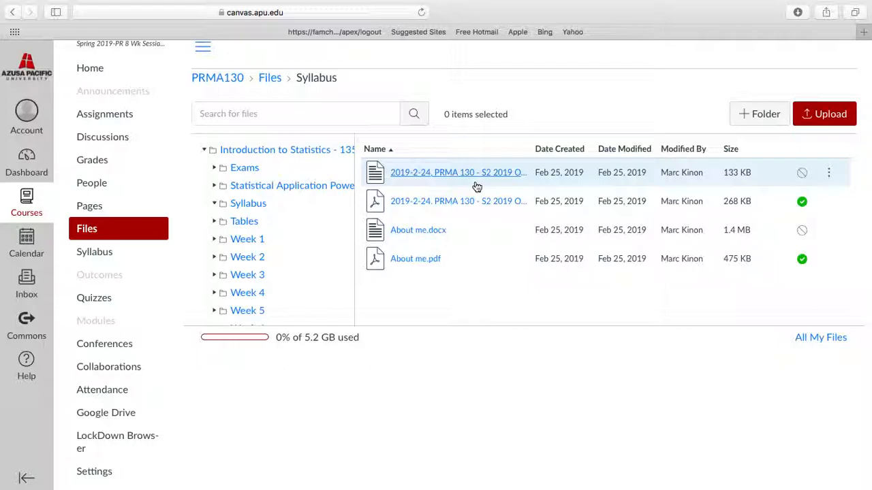
Step: Preview the PRMA 130 - S2 2019 Online syllabus PDF and read page 1's catalog description
{"action": "left_click", "coordinate": [458, 172]}
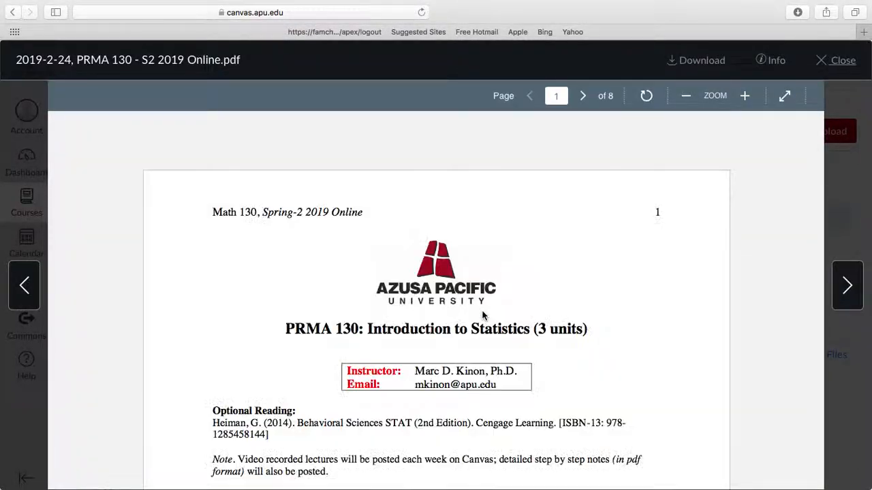
{"action": "scroll", "scroll_direction": "down", "scroll_amount": 3}
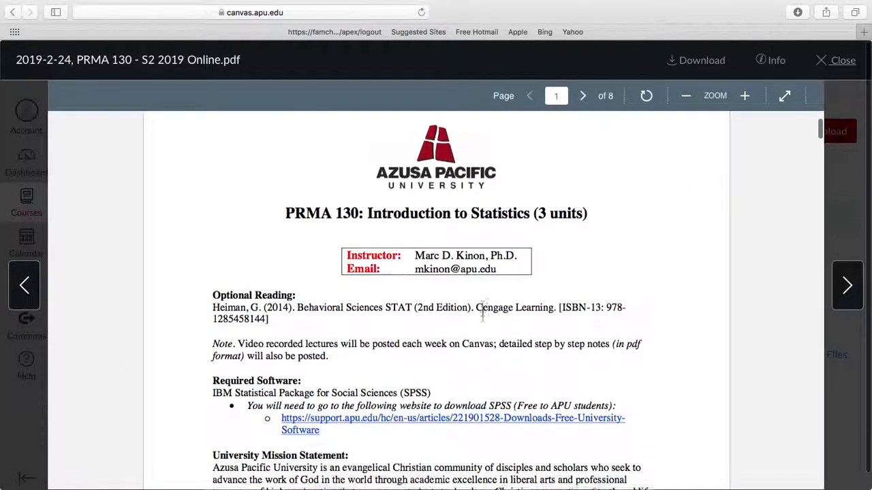
{"action": "scroll", "scroll_direction": "down", "scroll_amount": 3}
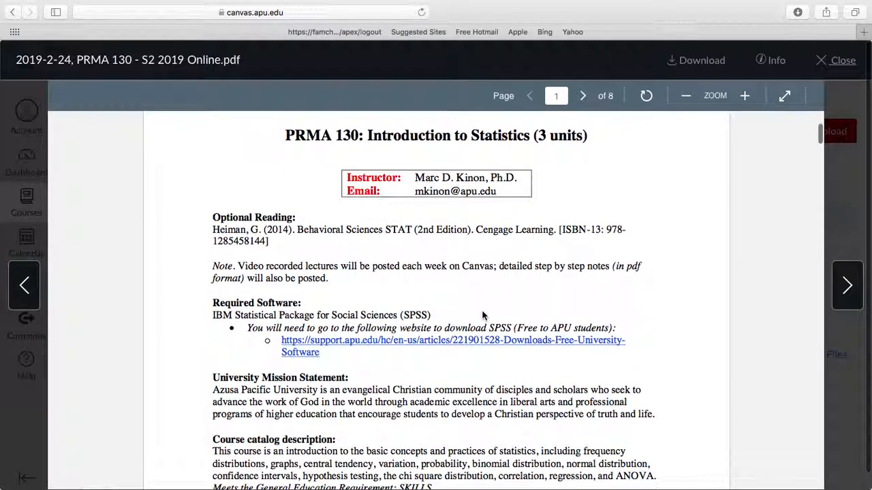
{"action": "scroll", "scroll_direction": "down", "scroll_amount": 3}
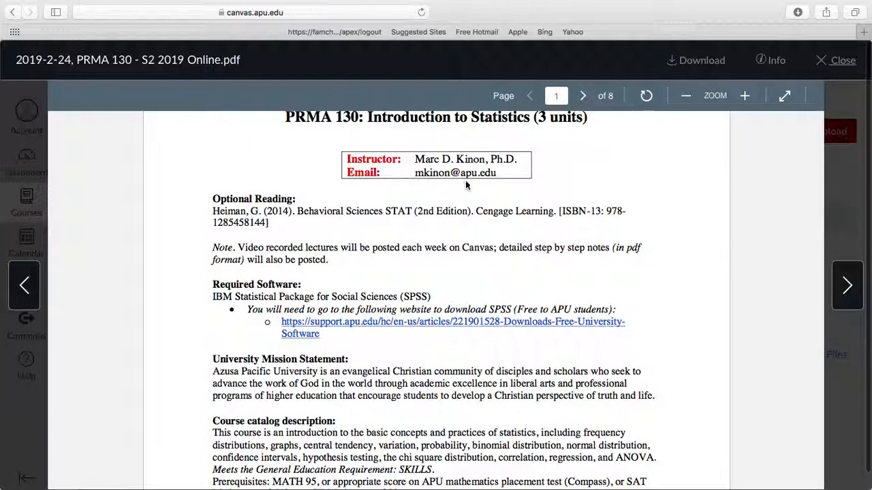
{"action": "mouse_move", "coordinate": [494, 209]}
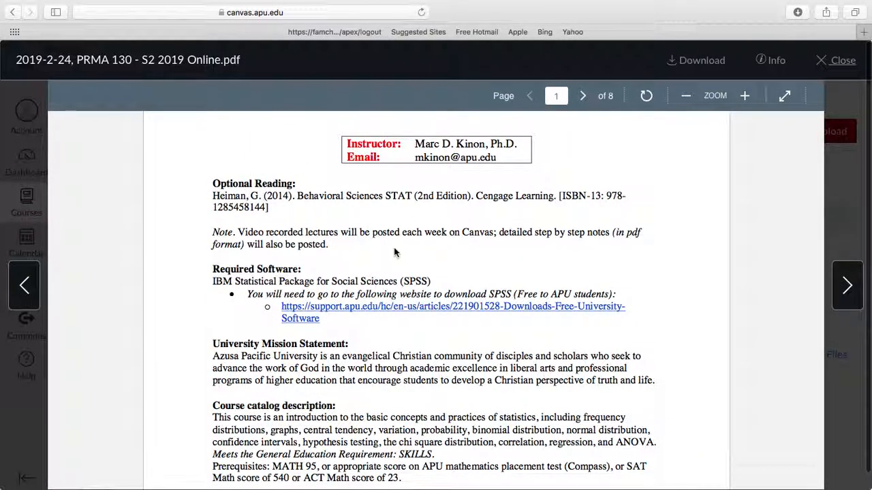
{"action": "mouse_move", "coordinate": [372, 217]}
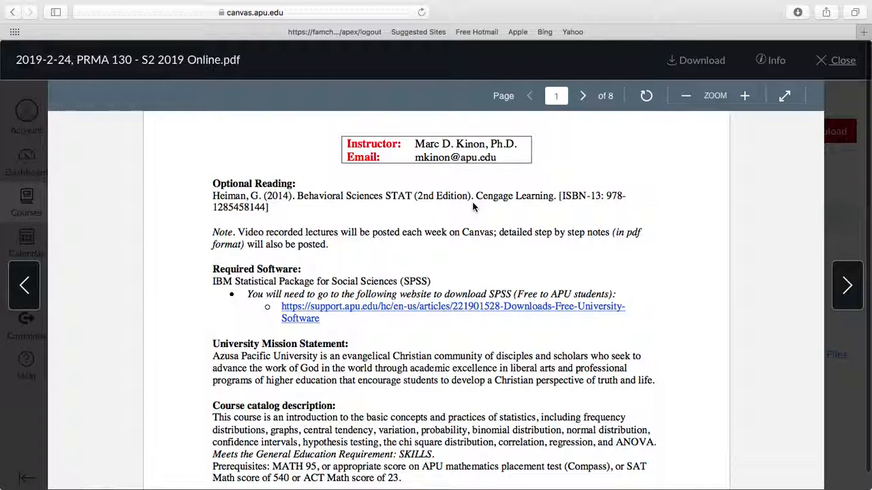
{"action": "mouse_move", "coordinate": [301, 210]}
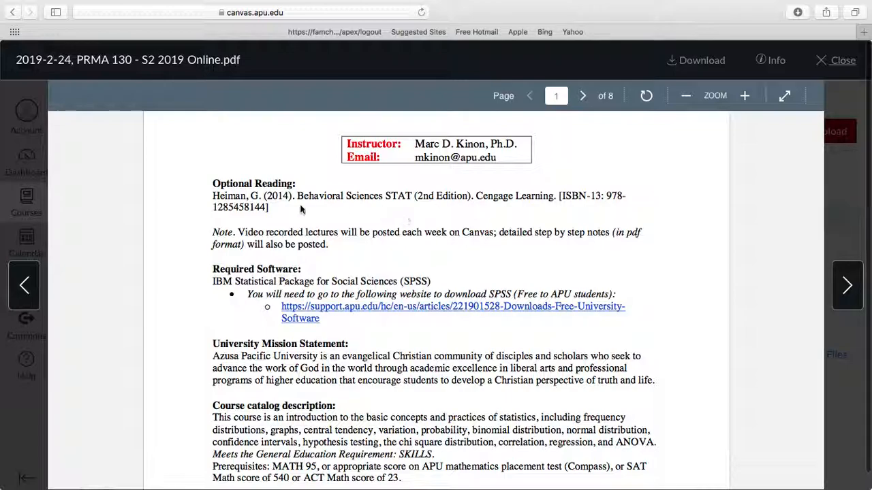
{"action": "mouse_move", "coordinate": [422, 224]}
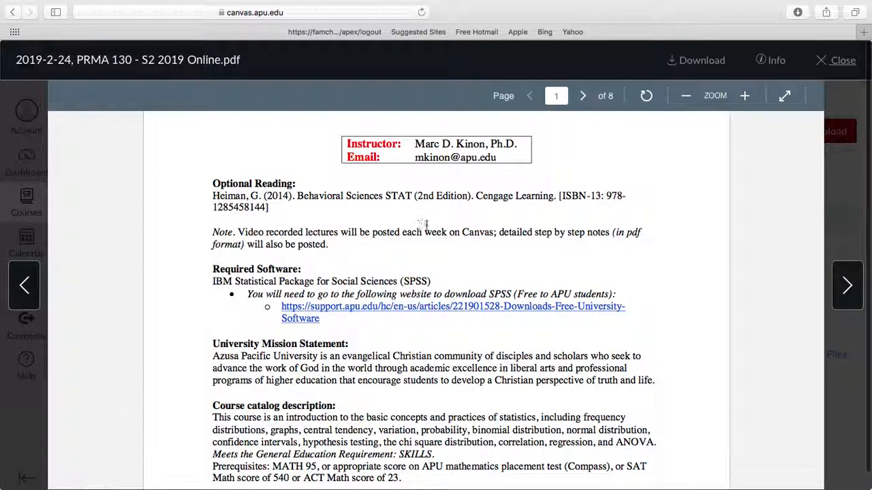
{"action": "mouse_move", "coordinate": [606, 243]}
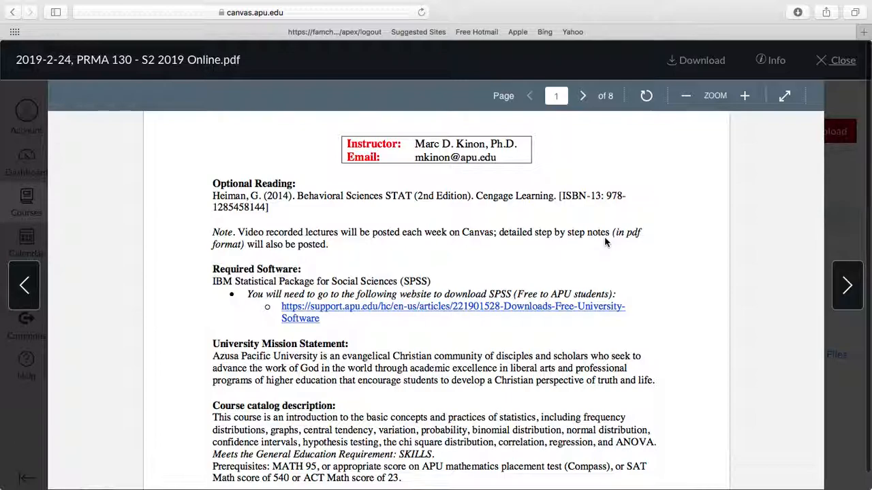
{"action": "scroll", "scroll_direction": "down", "scroll_amount": 3}
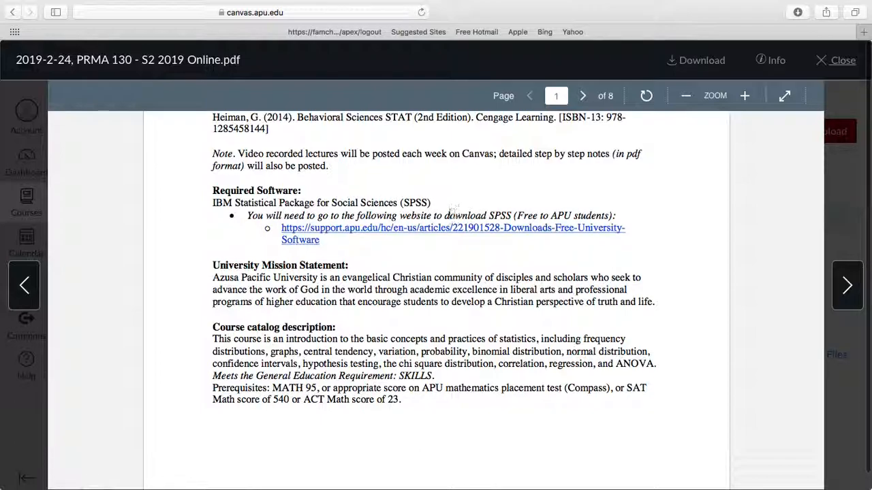
{"action": "mouse_move", "coordinate": [425, 216]}
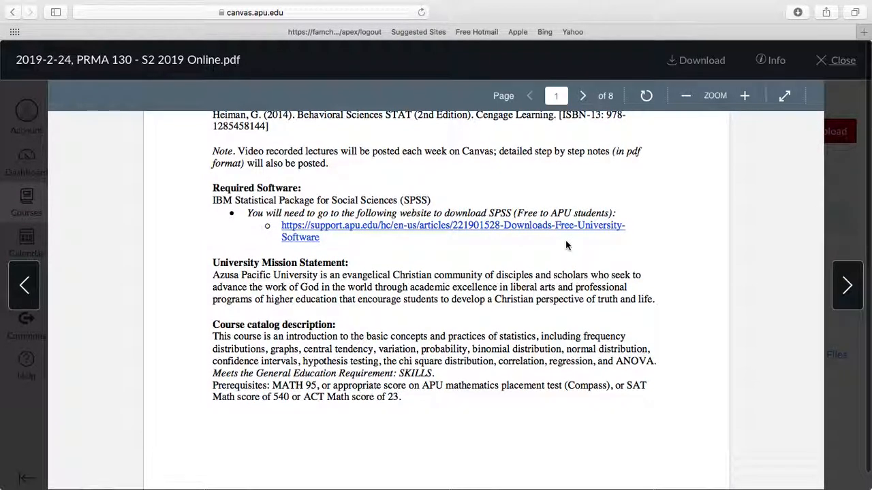
{"action": "mouse_move", "coordinate": [516, 239]}
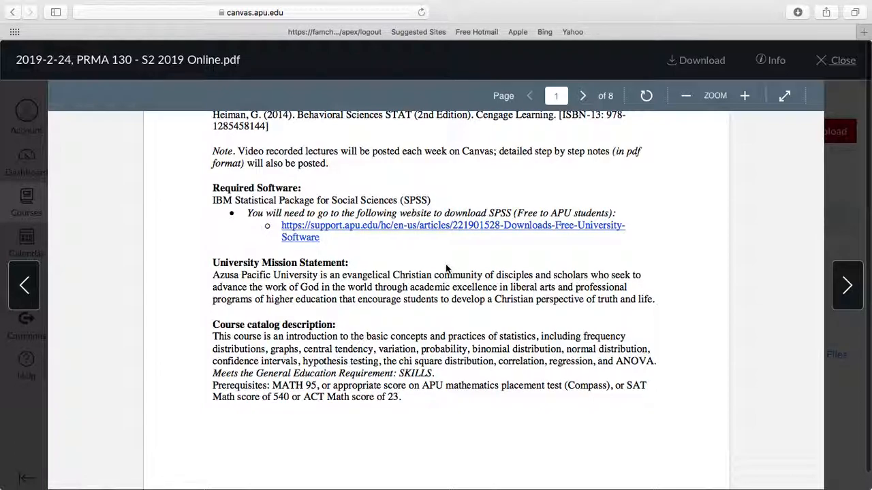
{"action": "scroll", "scroll_direction": "down", "scroll_amount": 3}
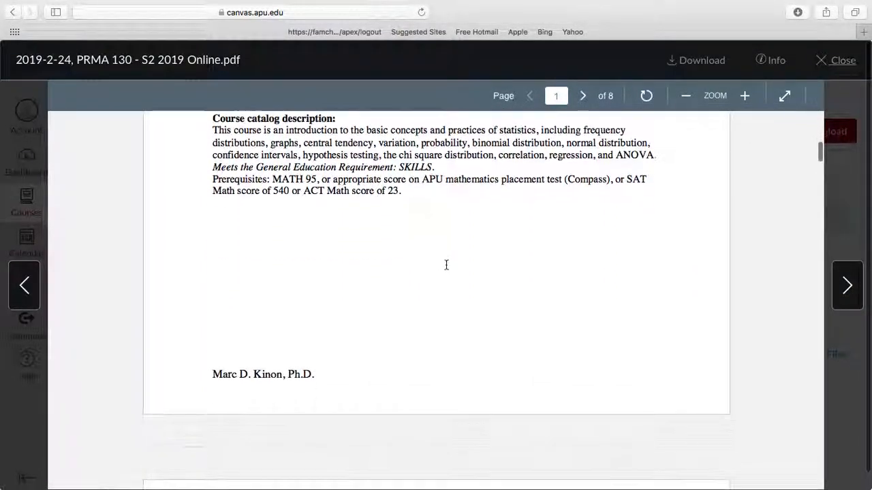
Step: Advance the syllabus to page 2's student learning outcomes and assessments table
{"action": "left_click", "coordinate": [583, 95]}
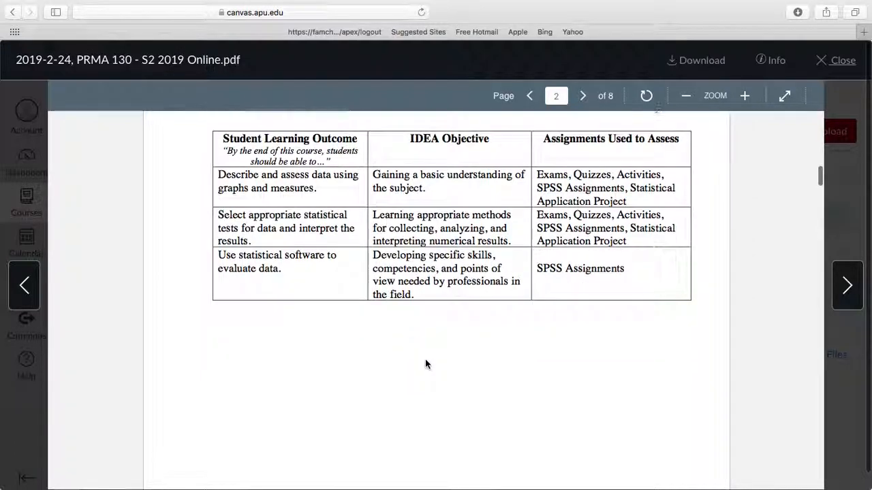
Step: Move through the course policies to page 4's Late Work and Make-up Quizzes section
{"action": "left_click", "coordinate": [582, 95]}
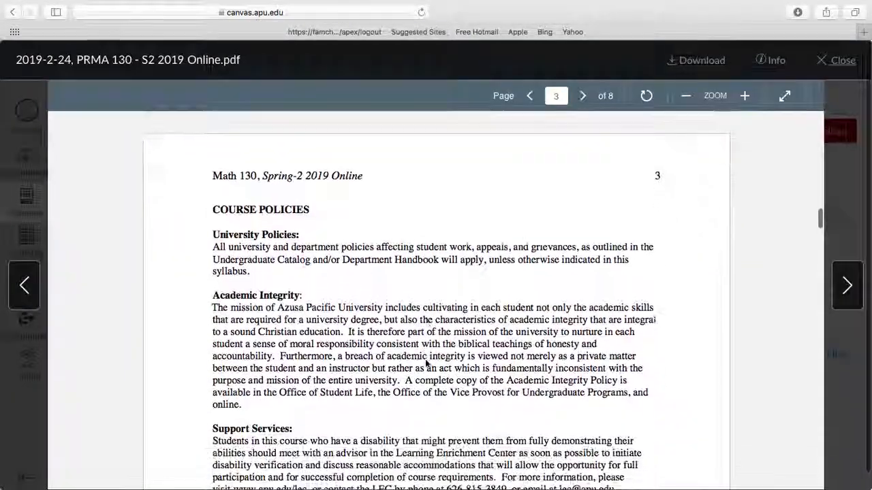
{"action": "scroll", "scroll_direction": "down", "scroll_amount": 3}
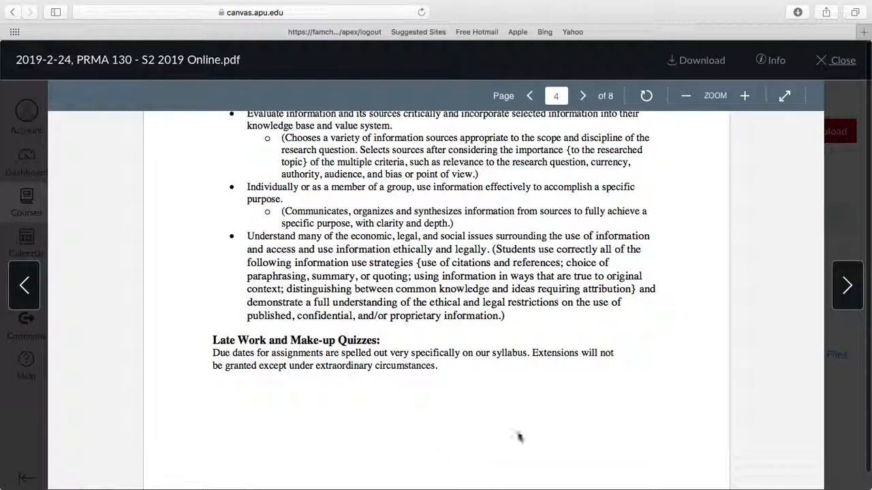
{"action": "scroll", "scroll_direction": "down", "scroll_amount": 3}
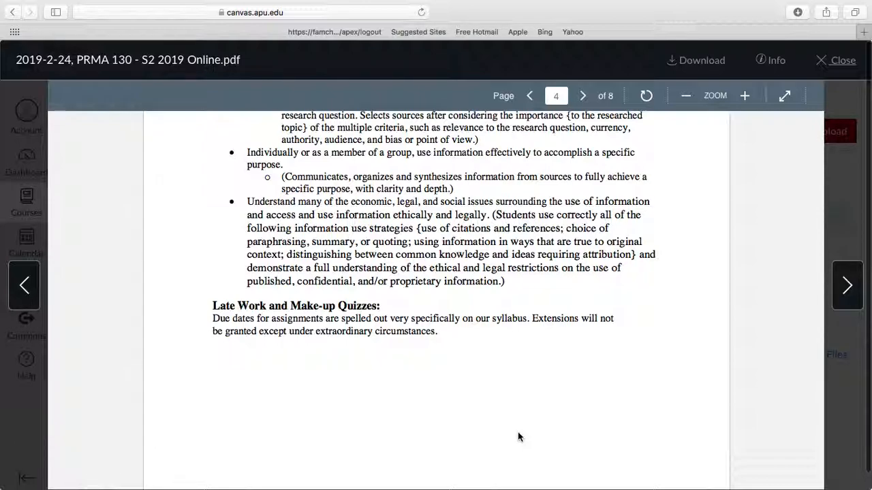
{"action": "scroll", "scroll_direction": "down", "scroll_amount": 3}
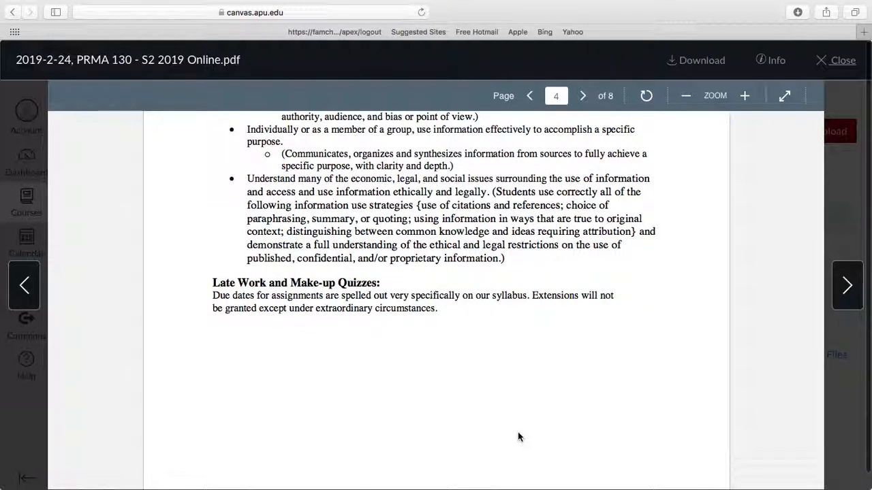
{"action": "scroll", "scroll_direction": "down", "scroll_amount": 3}
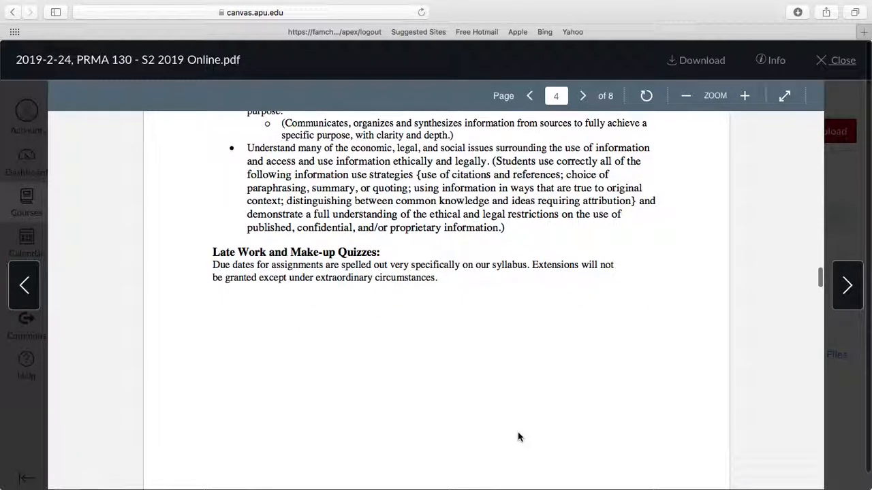
{"action": "scroll", "scroll_direction": "down", "scroll_amount": 3}
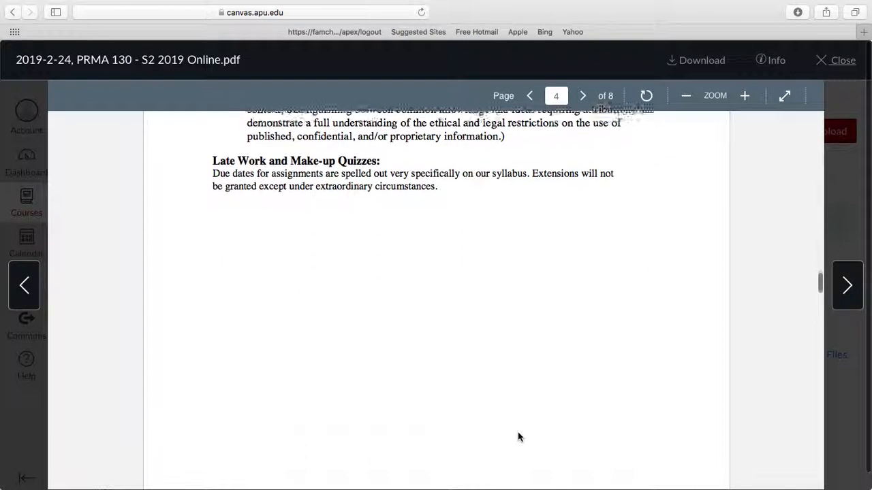
Step: Advance to page 5's Grading table totaling 100% with the letter-grade scale
{"action": "left_click", "coordinate": [583, 96]}
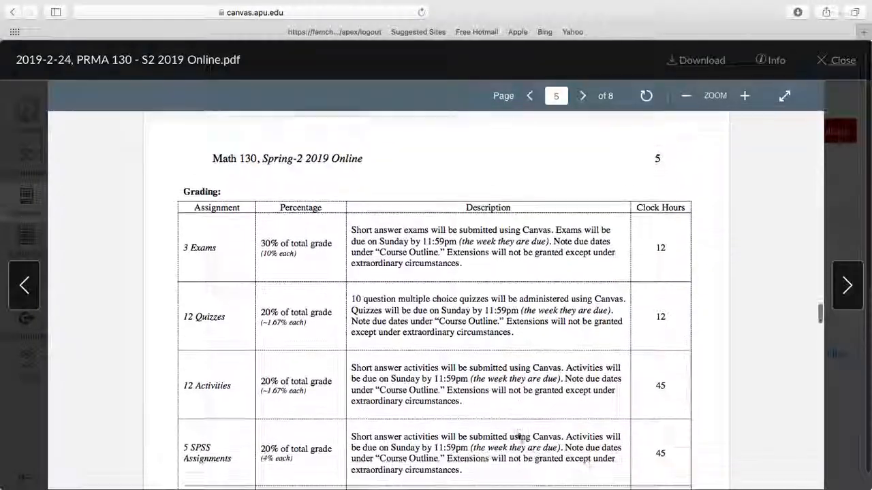
{"action": "scroll", "scroll_direction": "down", "scroll_amount": 3}
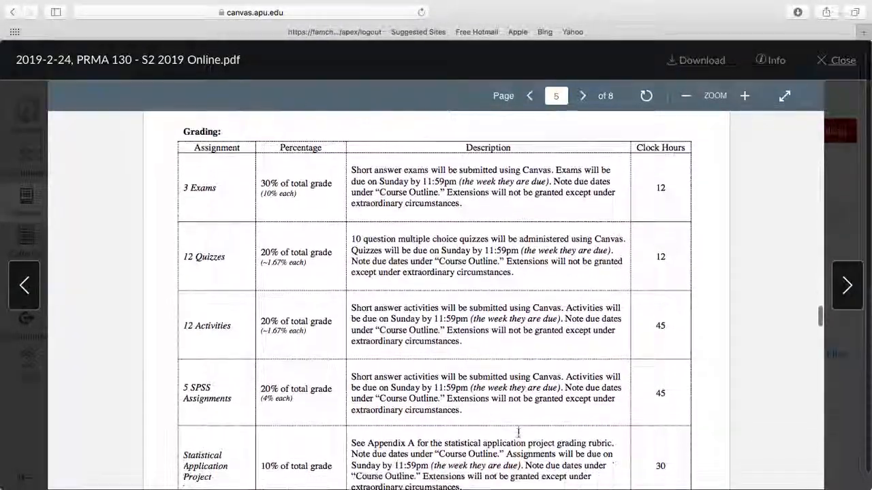
{"action": "scroll", "scroll_direction": "down", "scroll_amount": 3}
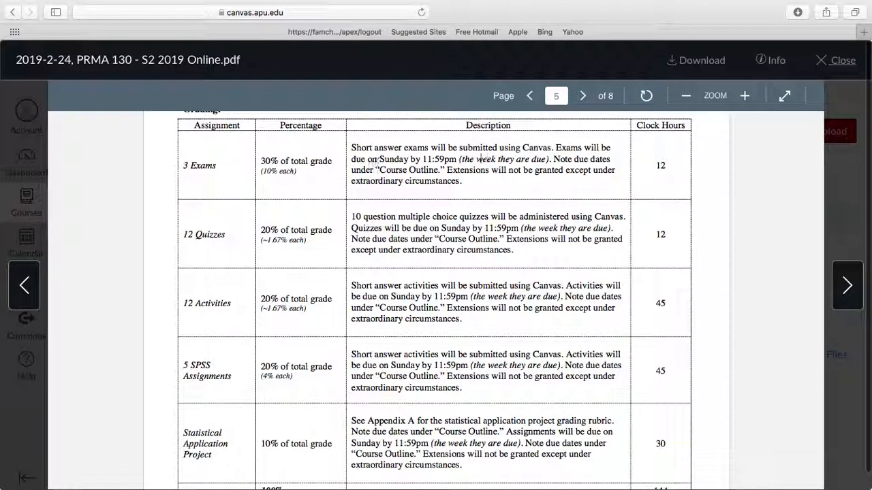
{"action": "mouse_move", "coordinate": [687, 212]}
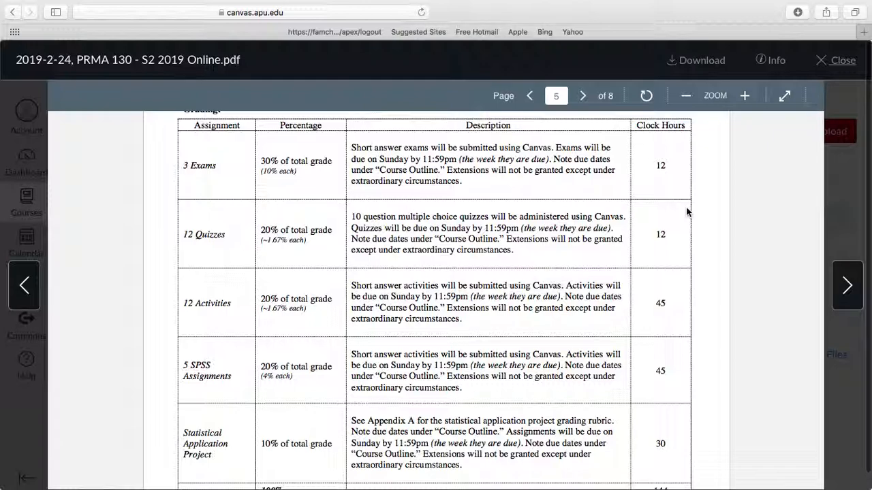
{"action": "scroll", "scroll_direction": "down", "scroll_amount": 3}
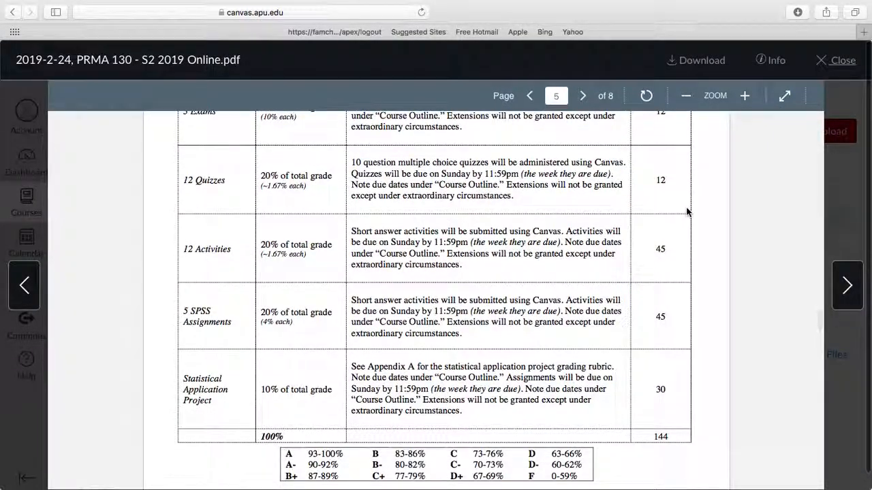
{"action": "scroll", "scroll_direction": "down", "scroll_amount": 3}
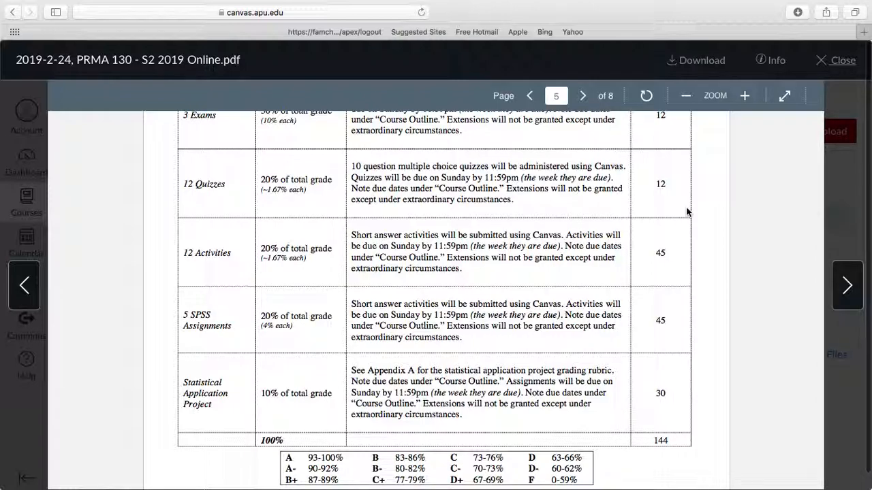
{"action": "scroll", "scroll_direction": "down", "scroll_amount": 3}
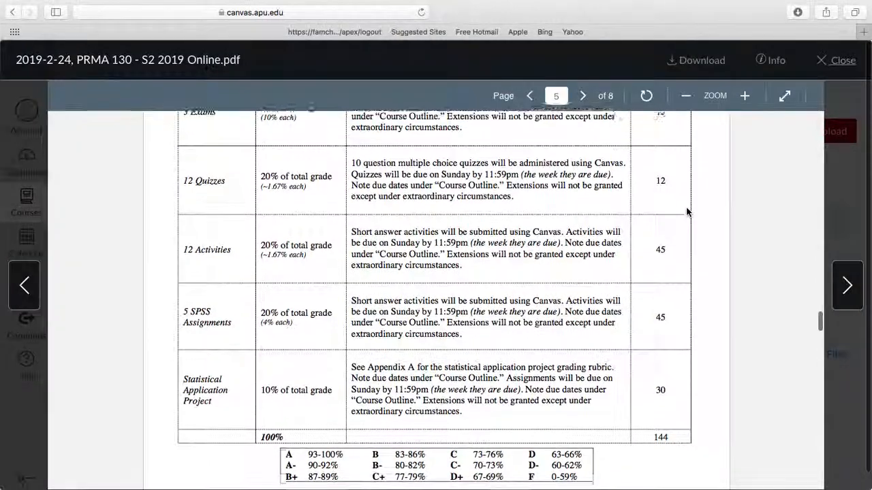
{"action": "scroll", "scroll_direction": "down", "scroll_amount": 3}
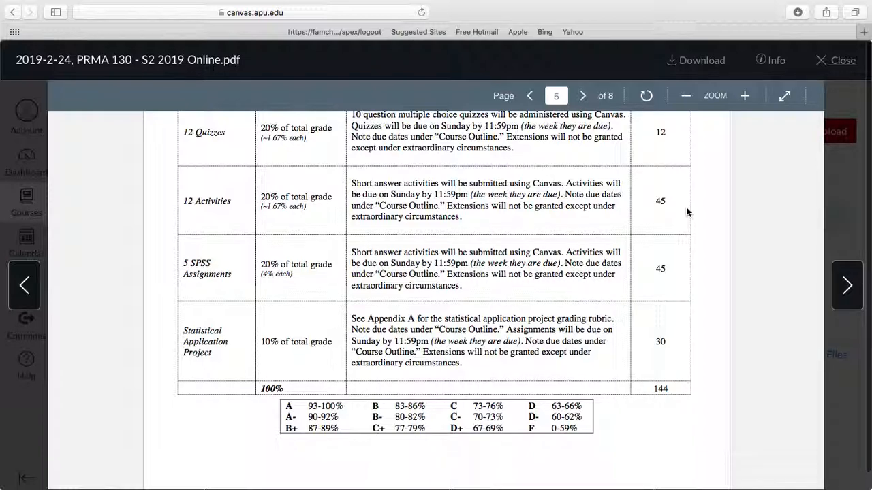
{"action": "mouse_move", "coordinate": [647, 220]}
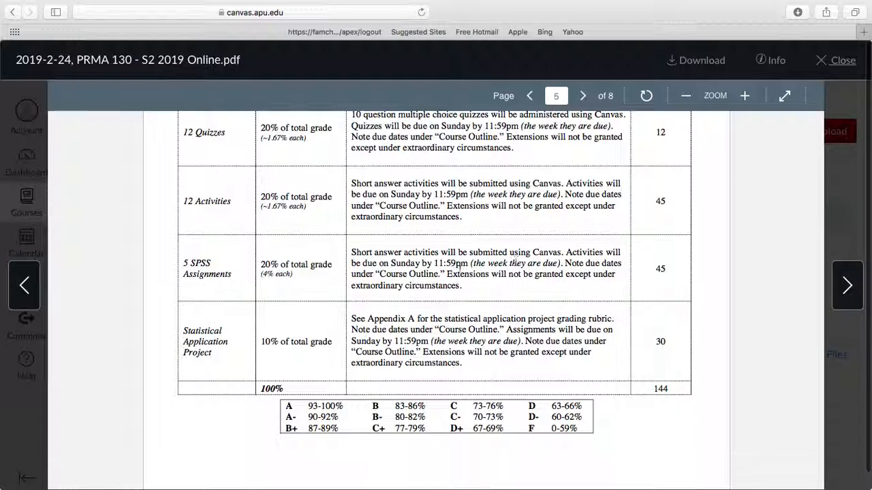
{"action": "scroll", "scroll_direction": "down", "scroll_amount": 3}
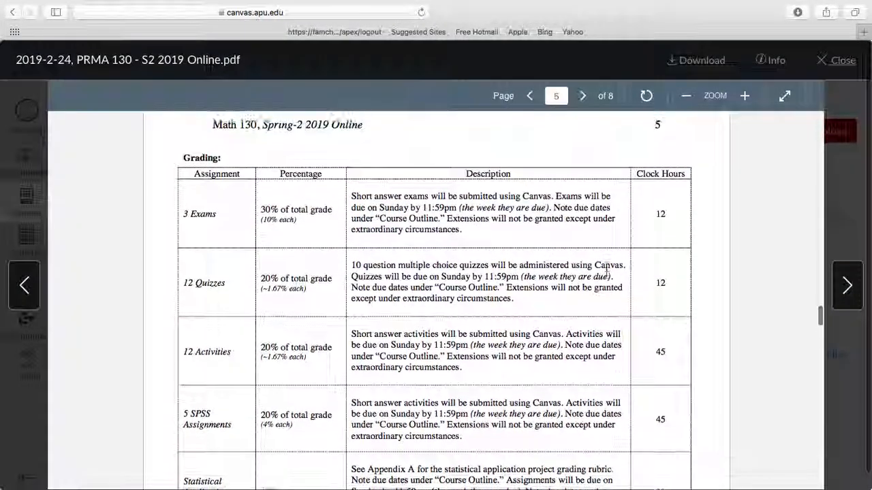
{"action": "scroll", "scroll_direction": "down", "scroll_amount": 3}
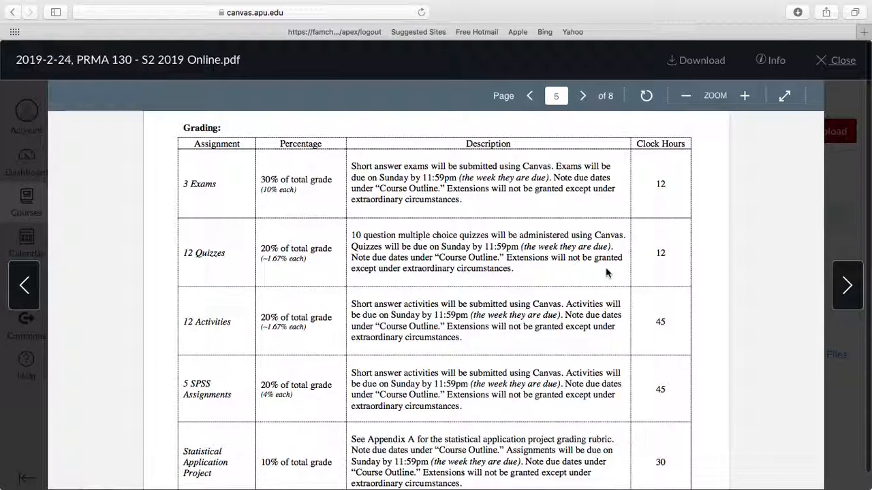
{"action": "scroll", "scroll_direction": "down", "scroll_amount": 3}
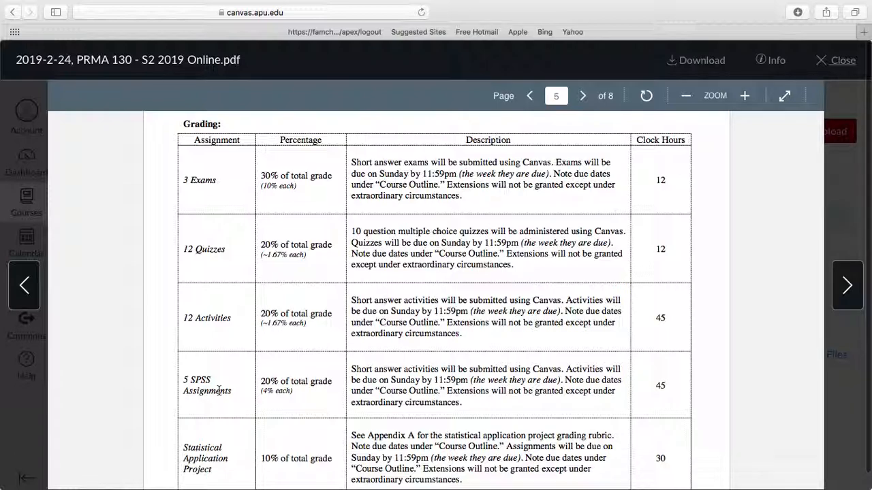
{"action": "mouse_move", "coordinate": [194, 192]}
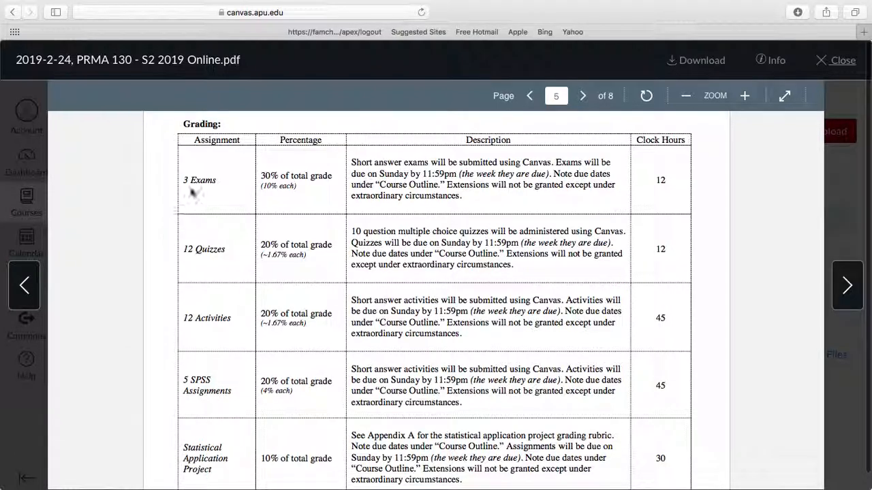
{"action": "mouse_move", "coordinate": [382, 359]}
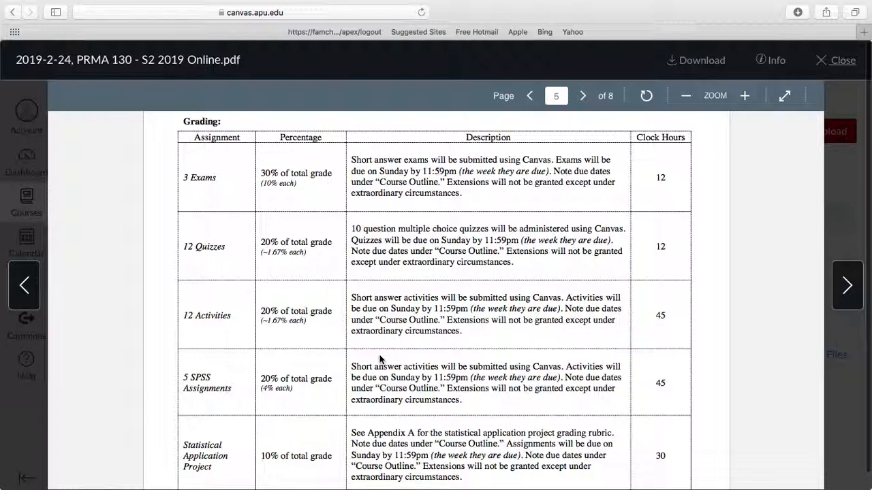
{"action": "scroll", "scroll_direction": "down", "scroll_amount": 3}
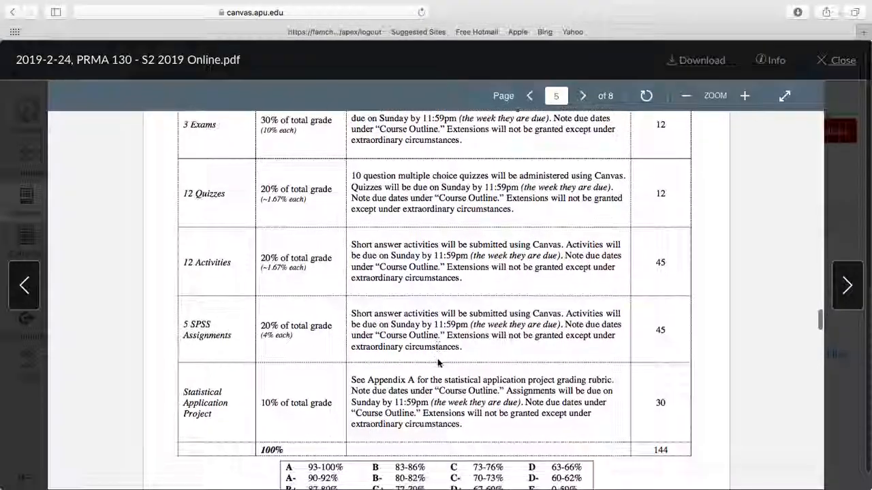
{"action": "scroll", "scroll_direction": "down", "scroll_amount": 3}
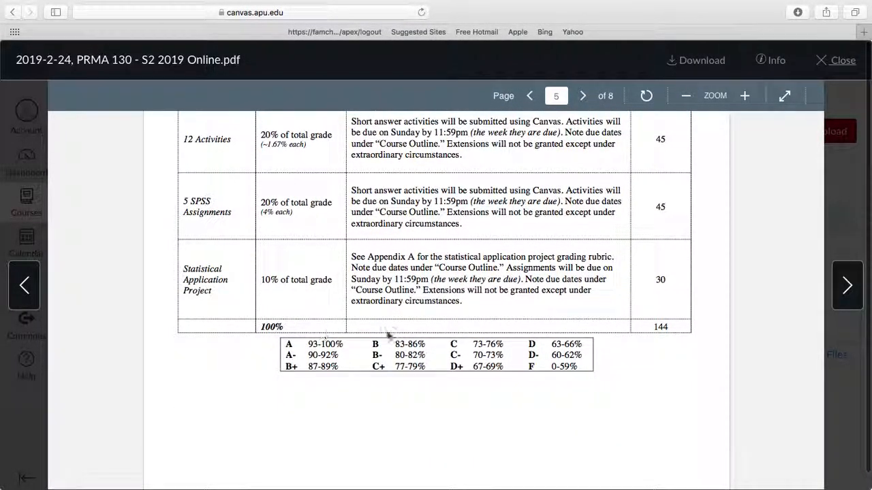
{"action": "mouse_move", "coordinate": [514, 330]}
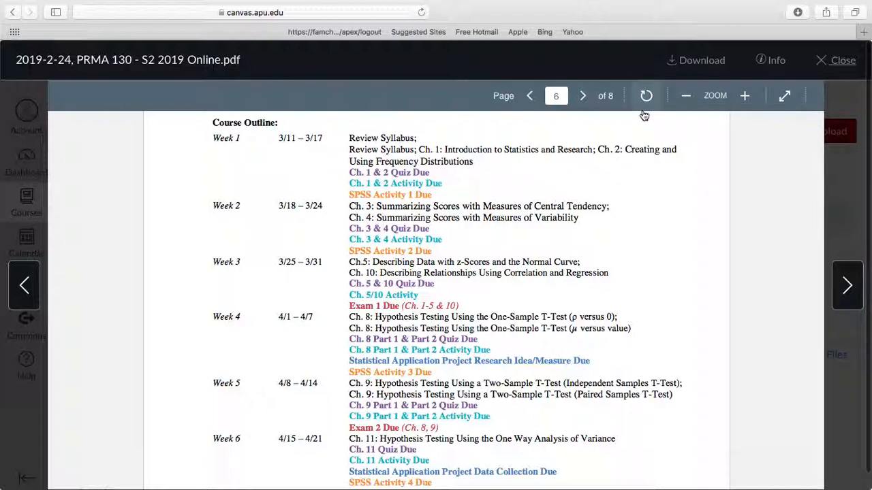
{"action": "mouse_move", "coordinate": [645, 95]}
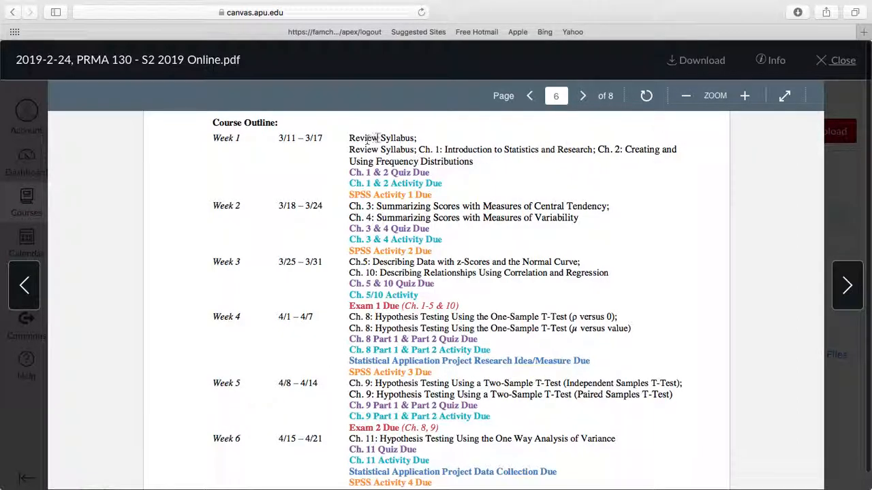
Step: Read through page 6's Course Outline from Week 1 to Week 8
{"action": "scroll", "scroll_direction": "down", "scroll_amount": 3}
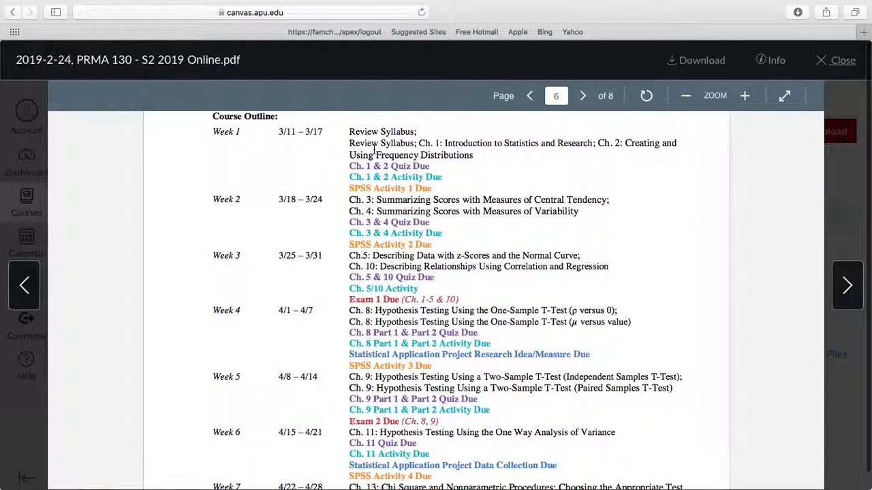
{"action": "scroll", "scroll_direction": "down", "scroll_amount": 3}
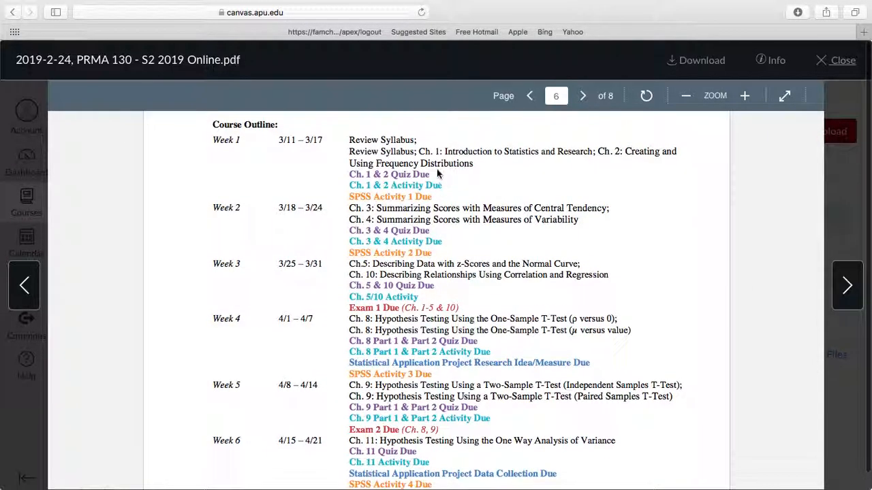
{"action": "mouse_move", "coordinate": [495, 145]}
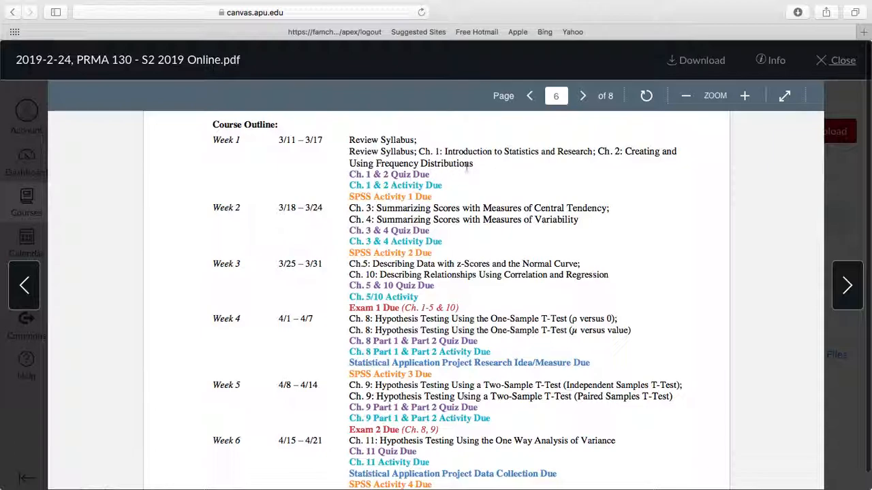
{"action": "mouse_move", "coordinate": [493, 169]}
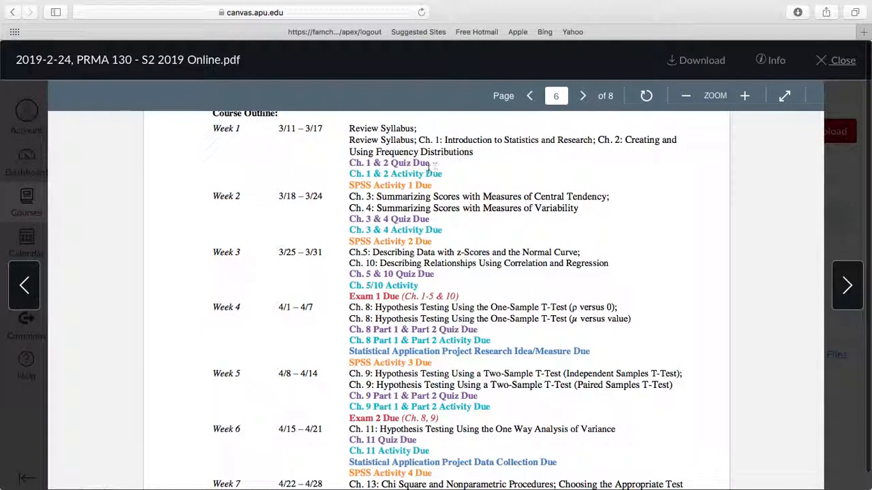
{"action": "scroll", "scroll_direction": "down", "scroll_amount": 3}
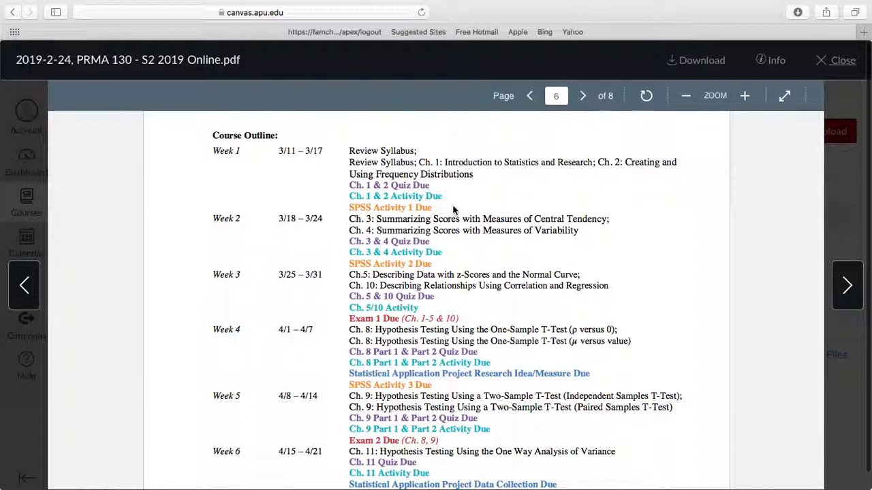
{"action": "scroll", "scroll_direction": "down", "scroll_amount": 3}
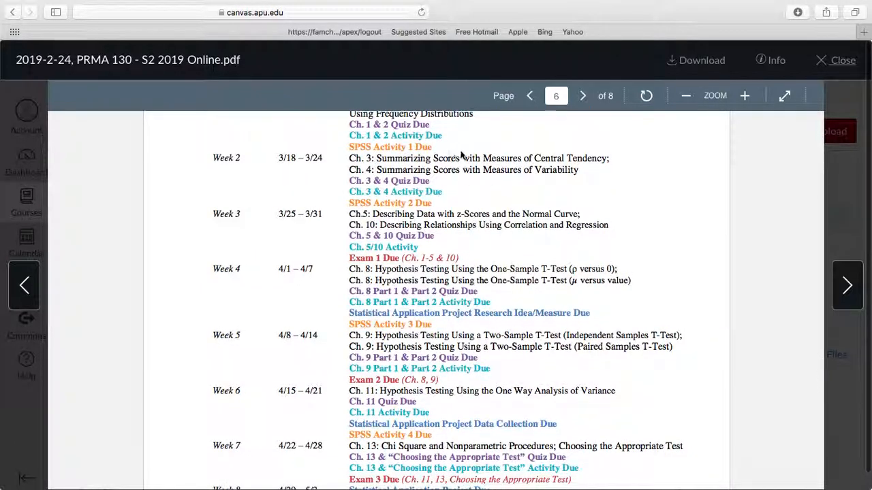
{"action": "scroll", "scroll_direction": "down", "scroll_amount": 3}
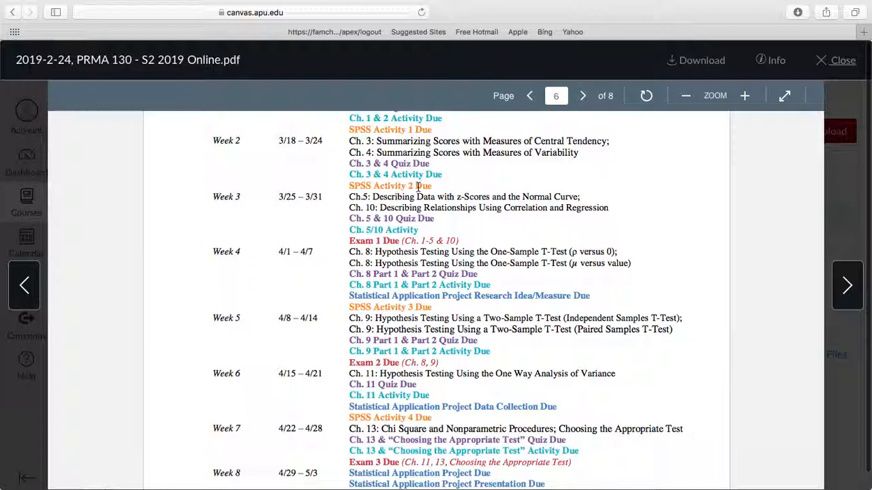
{"action": "scroll", "scroll_direction": "down", "scroll_amount": 3}
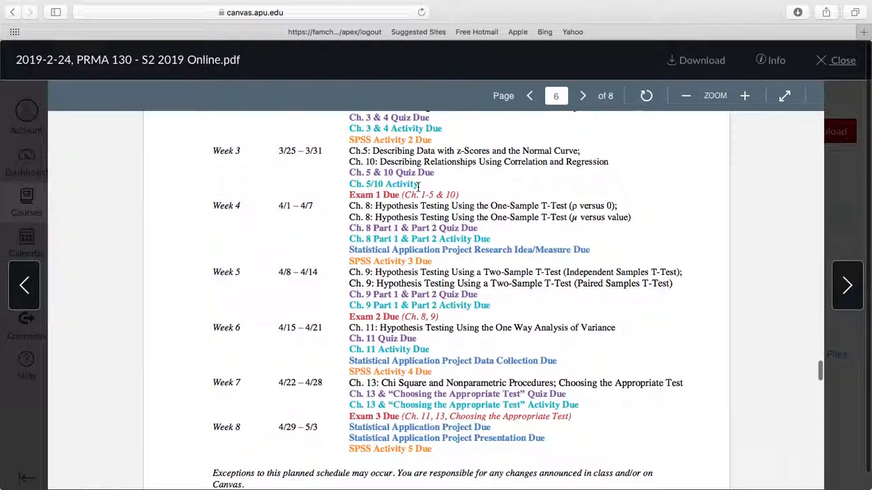
{"action": "scroll", "scroll_direction": "down", "scroll_amount": 3}
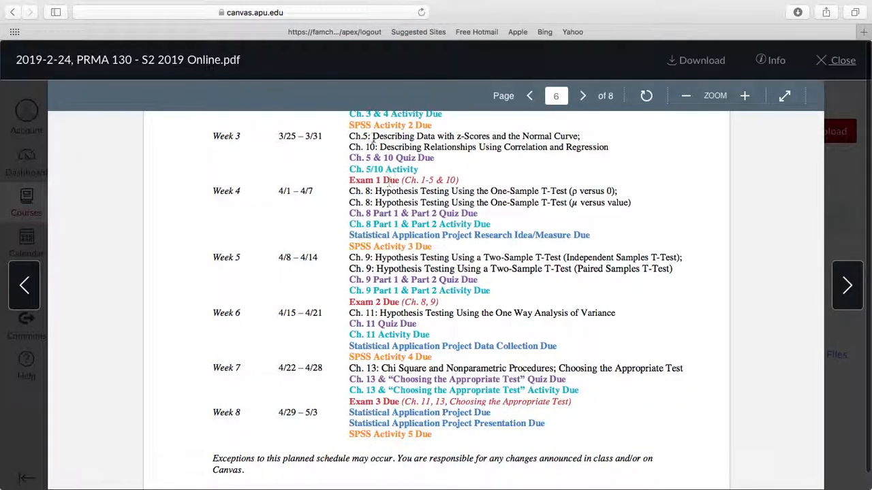
{"action": "scroll", "scroll_direction": "down", "scroll_amount": 3}
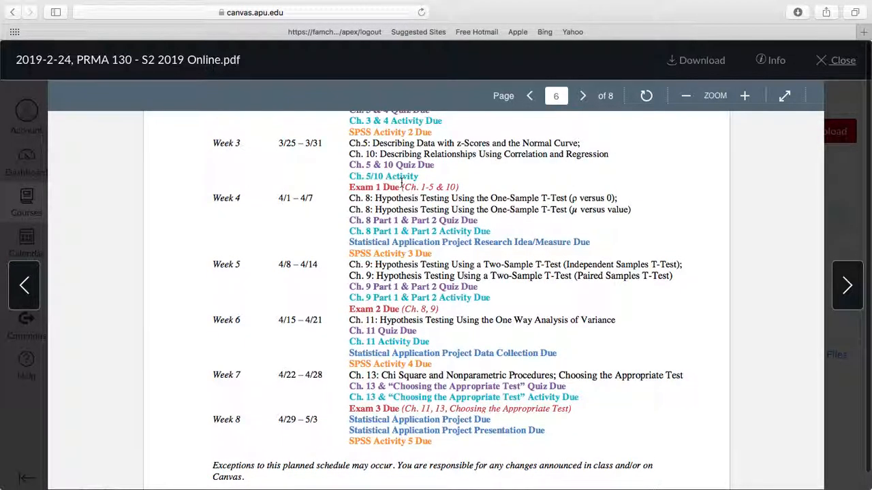
{"action": "scroll", "scroll_direction": "down", "scroll_amount": 3}
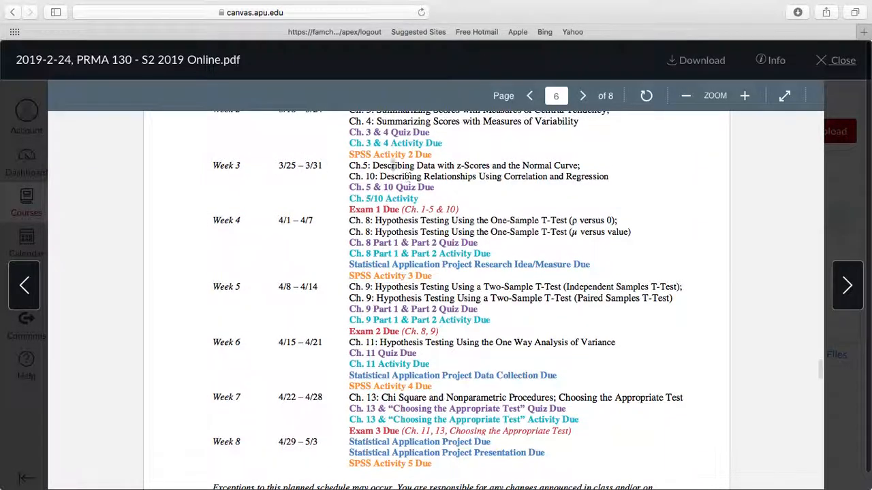
{"action": "scroll", "scroll_direction": "down", "scroll_amount": 3}
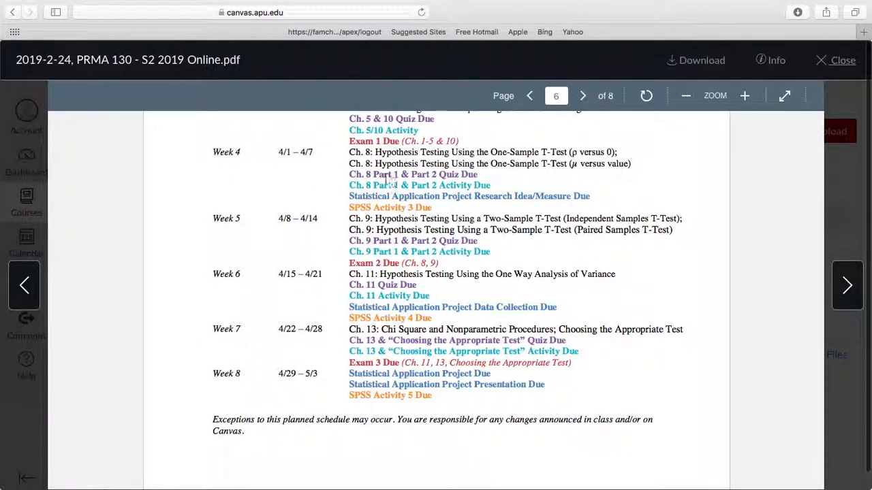
{"action": "scroll", "scroll_direction": "down", "scroll_amount": 3}
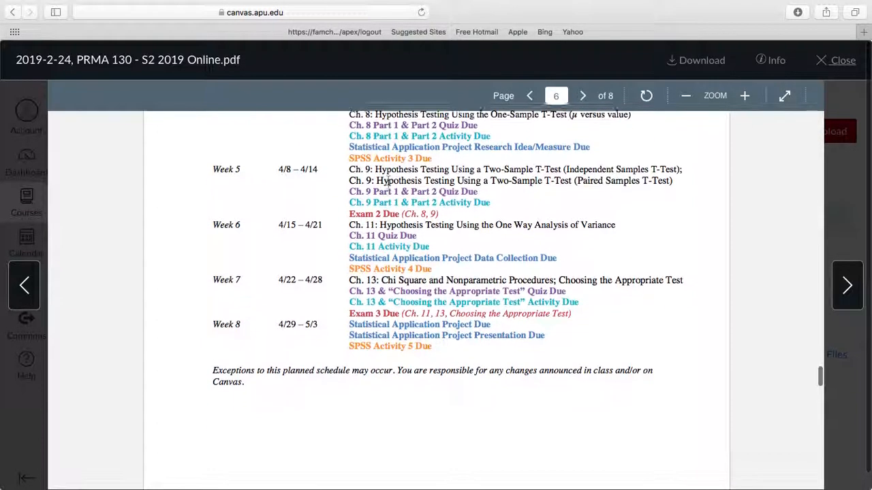
{"action": "scroll", "scroll_direction": "down", "scroll_amount": 3}
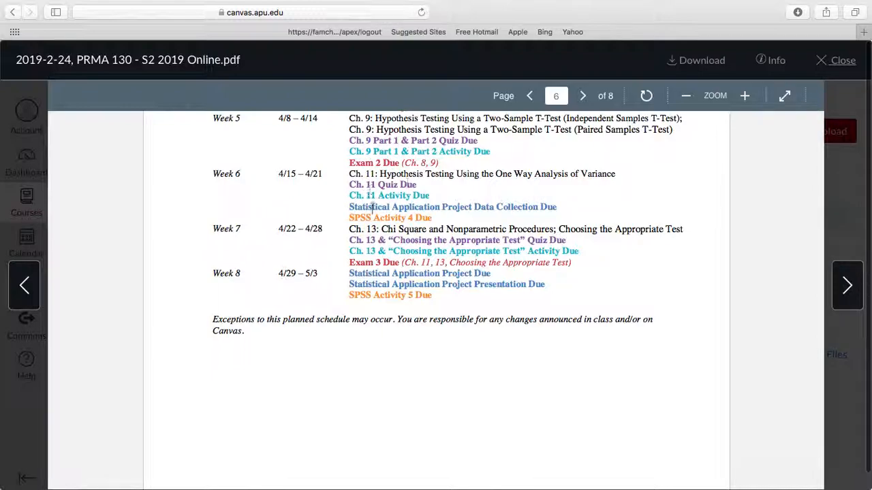
{"action": "scroll", "scroll_direction": "down", "scroll_amount": 3}
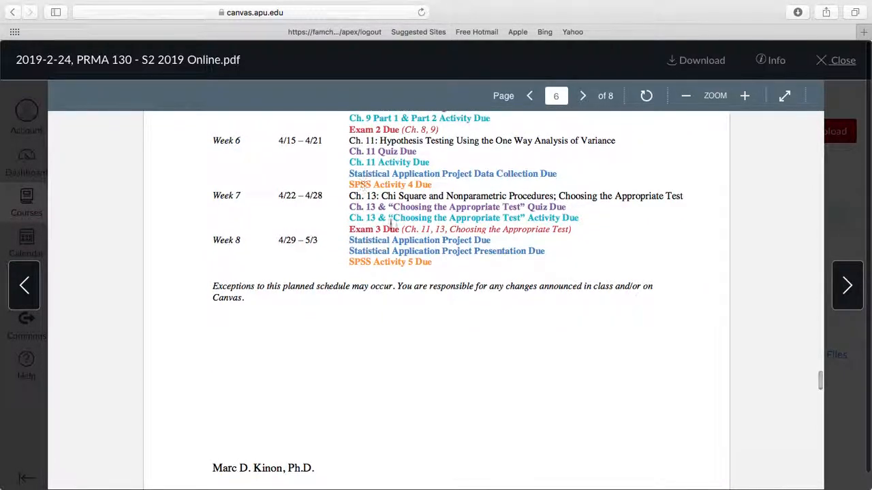
{"action": "scroll", "scroll_direction": "down", "scroll_amount": 3}
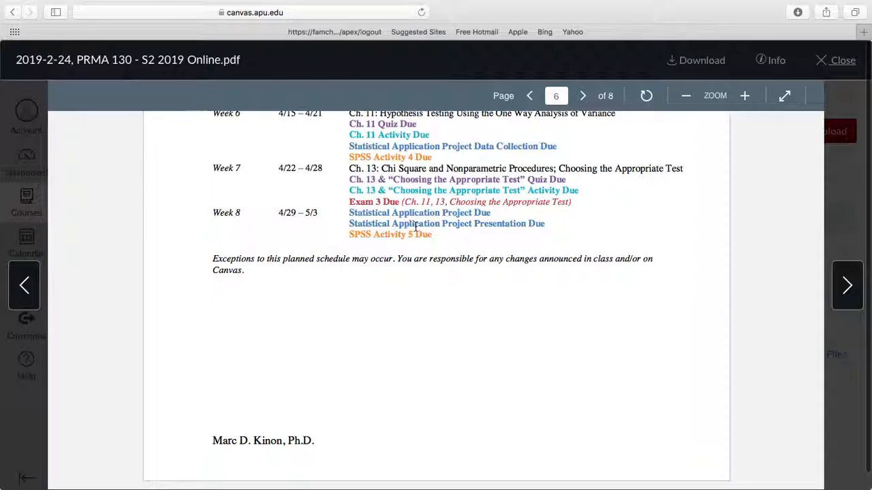
{"action": "mouse_move", "coordinate": [516, 258]}
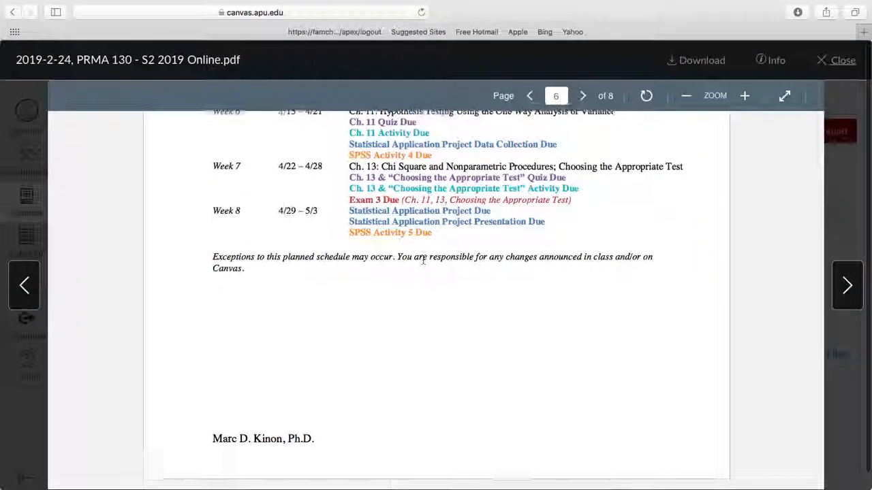
{"action": "scroll", "scroll_direction": "down", "scroll_amount": 3}
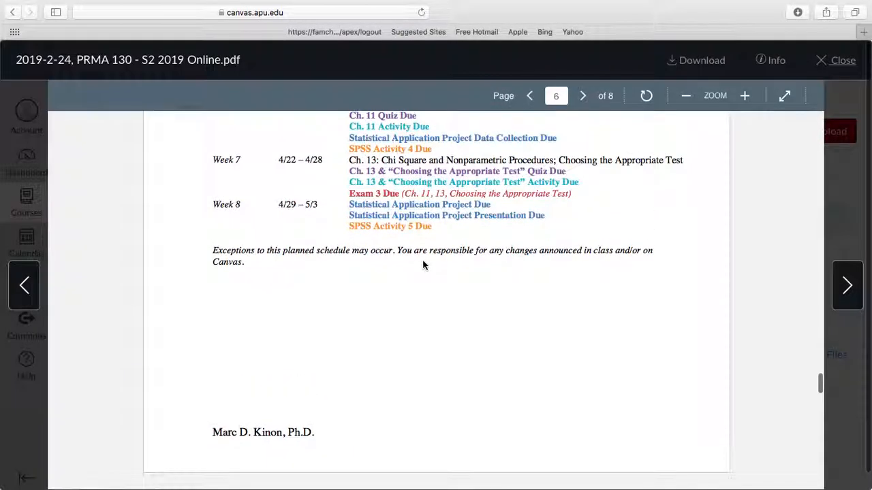
{"action": "mouse_move", "coordinate": [482, 254]}
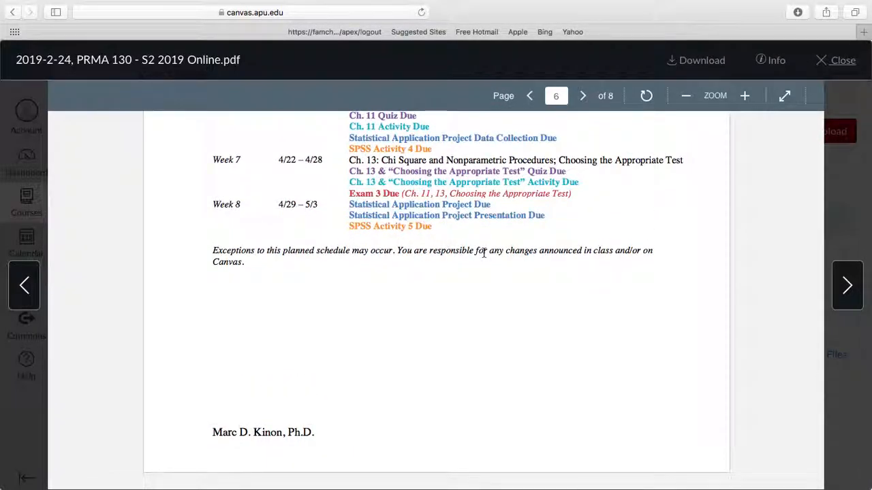
{"action": "scroll", "scroll_direction": "down", "scroll_amount": 3}
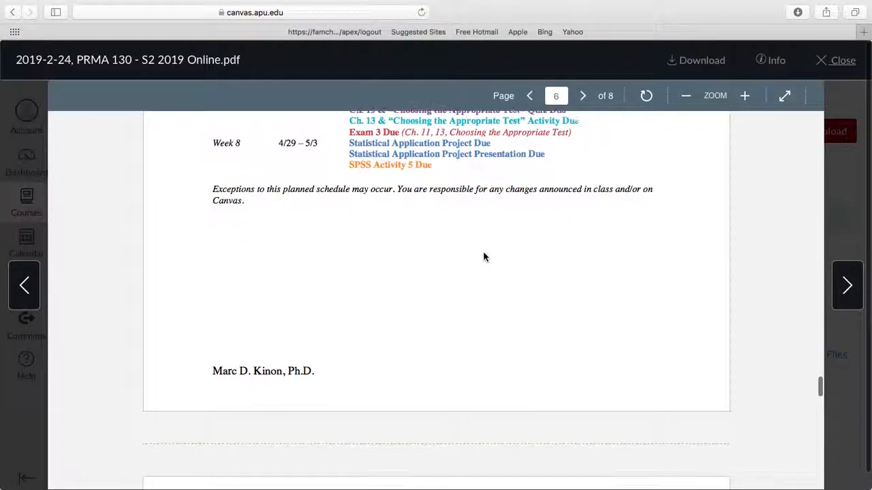
Step: Glance at page 7, return to the course outline, then close the syllabus preview
{"action": "left_click", "coordinate": [582, 96]}
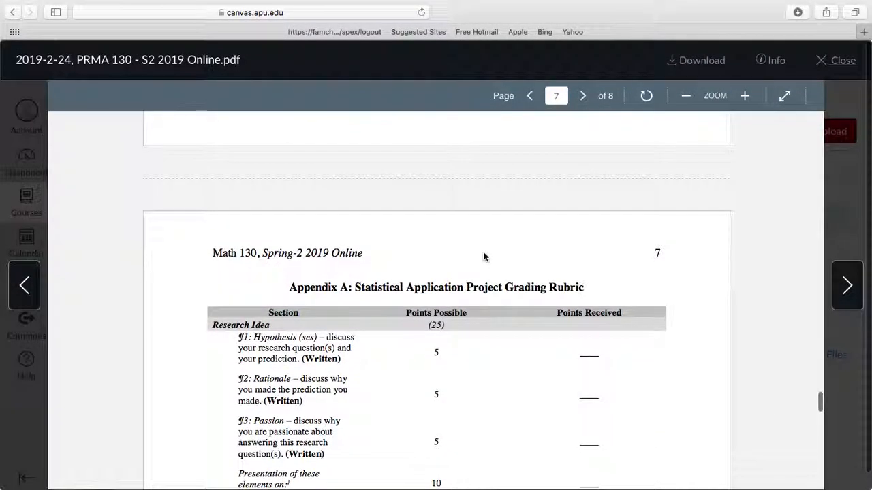
{"action": "scroll", "scroll_direction": "down", "scroll_amount": 3}
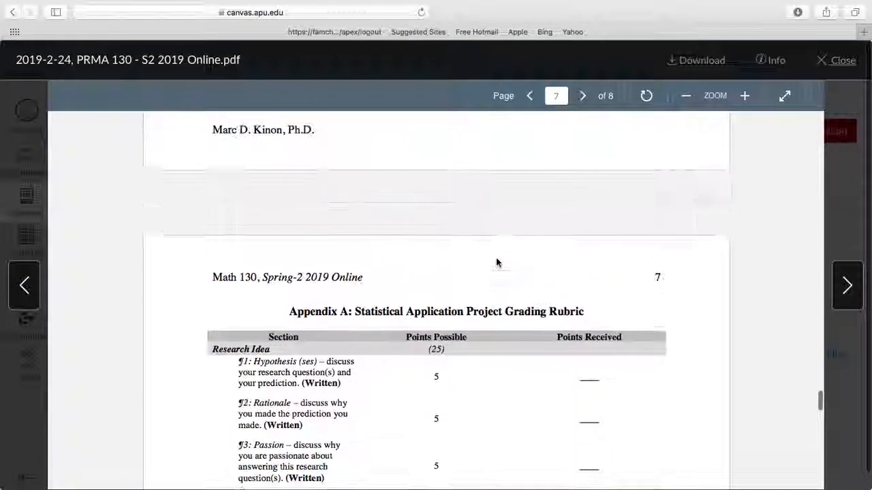
{"action": "left_click", "coordinate": [529, 95]}
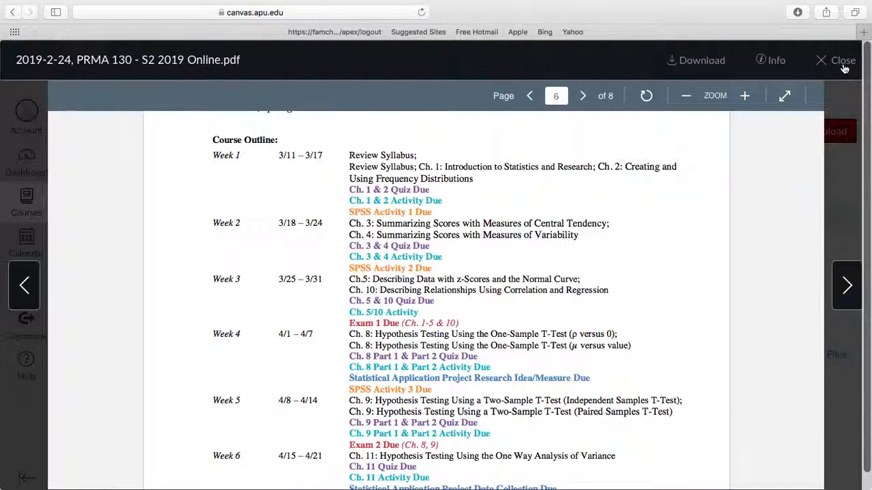
{"action": "left_click", "coordinate": [843, 60]}
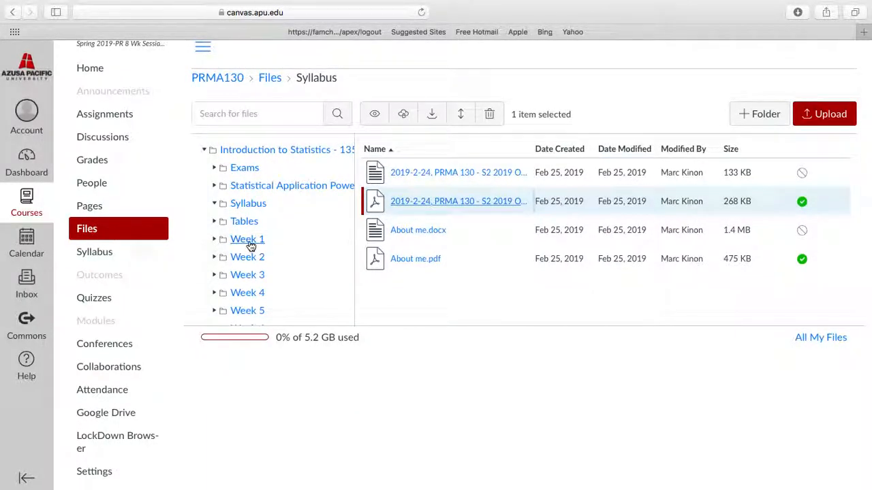
Step: Browse Week 1 > By Hand > Ch. 1 Lecture, then into the Ch. 1 Activity folder
{"action": "left_click", "coordinate": [247, 238]}
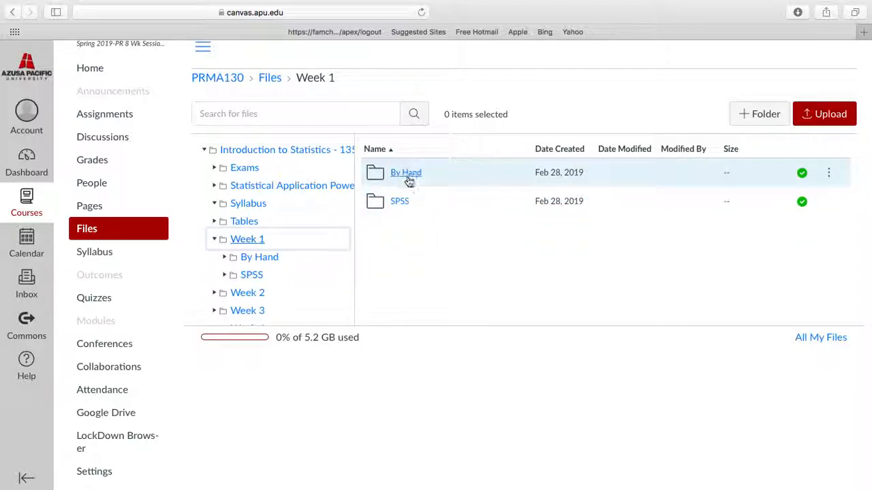
{"action": "left_click", "coordinate": [406, 172]}
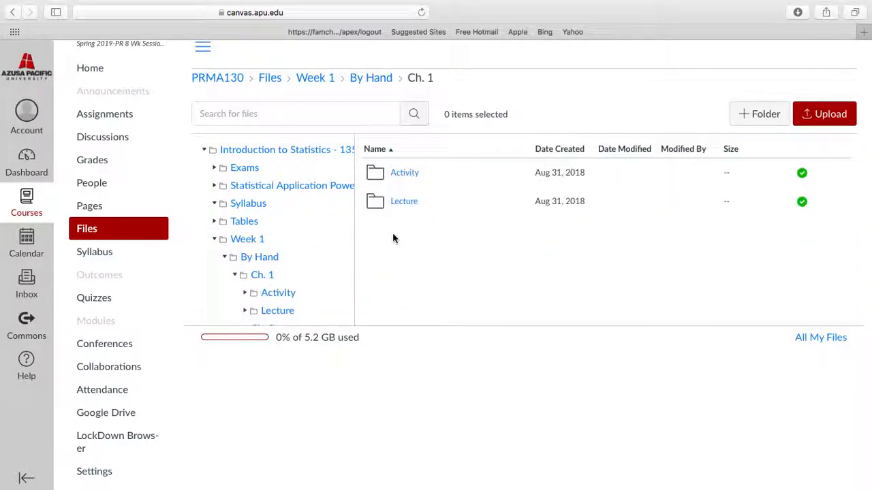
{"action": "mouse_move", "coordinate": [403, 201]}
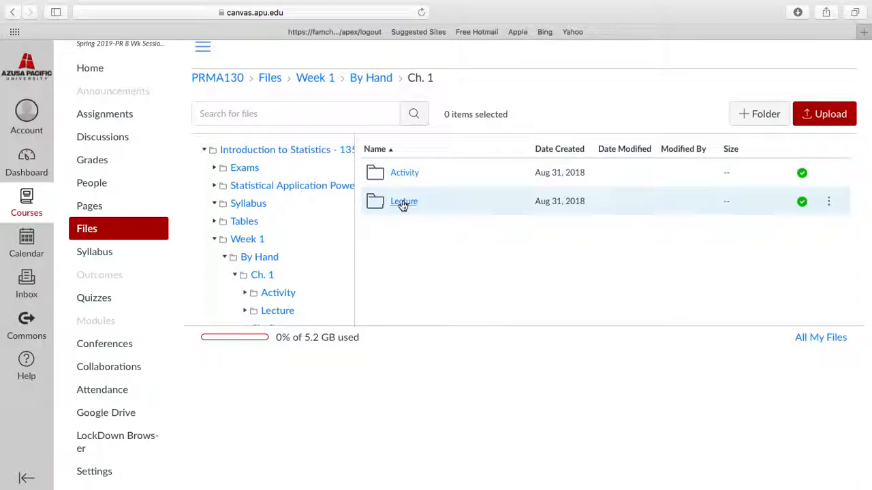
{"action": "left_click", "coordinate": [404, 201]}
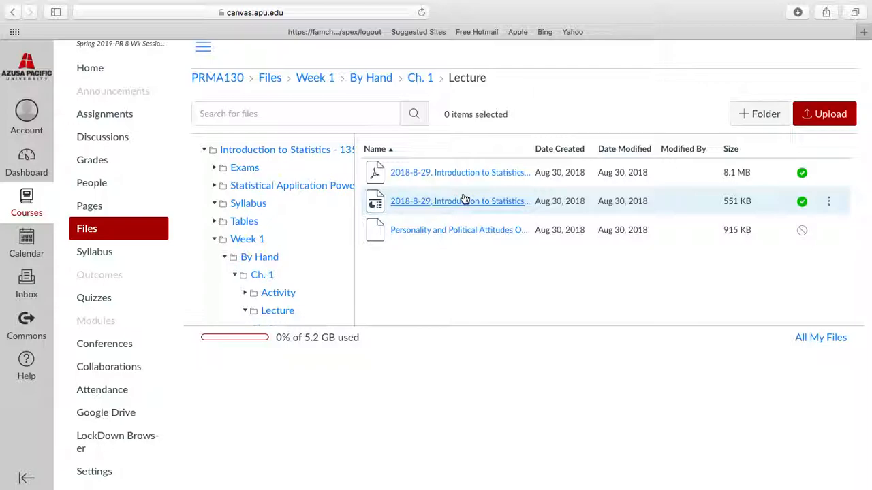
{"action": "scroll", "scroll_direction": "down", "scroll_amount": 3}
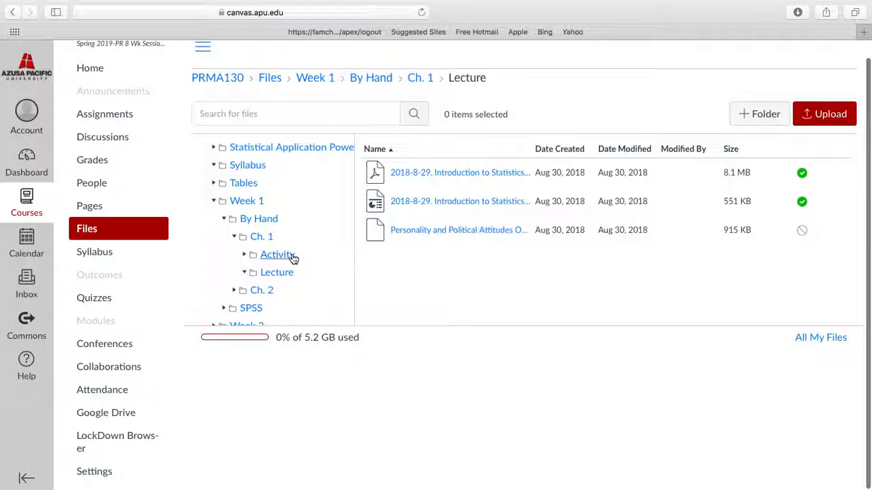
{"action": "left_click", "coordinate": [277, 254]}
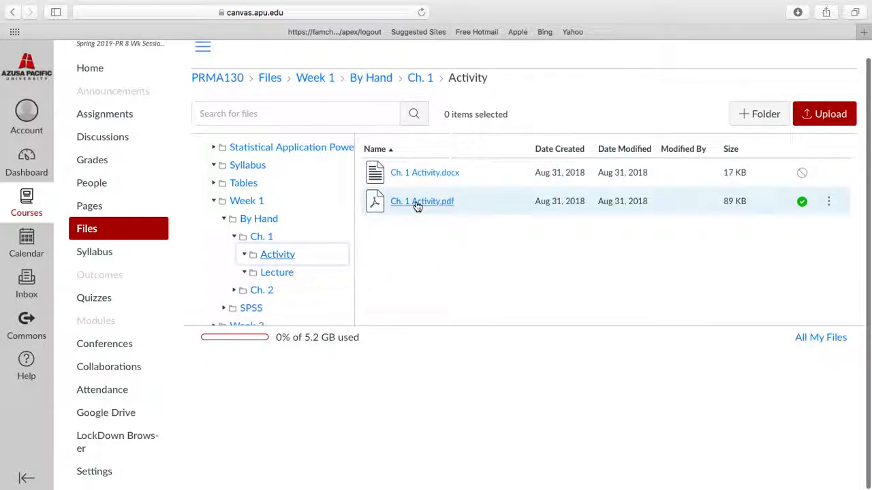
{"action": "left_click", "coordinate": [422, 200]}
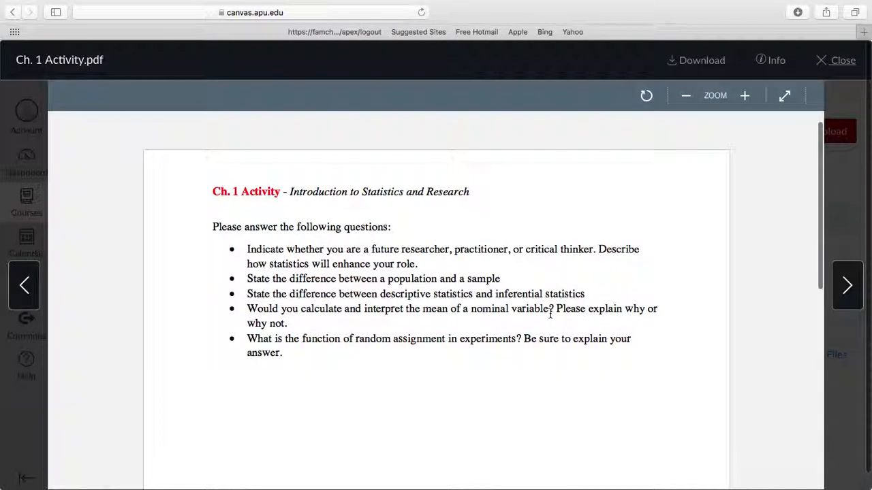
{"action": "mouse_move", "coordinate": [661, 208]}
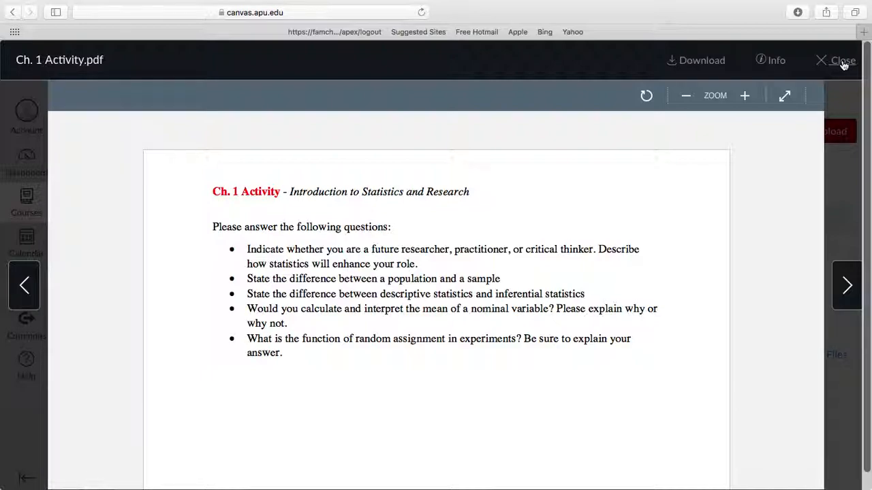
{"action": "left_click", "coordinate": [843, 60]}
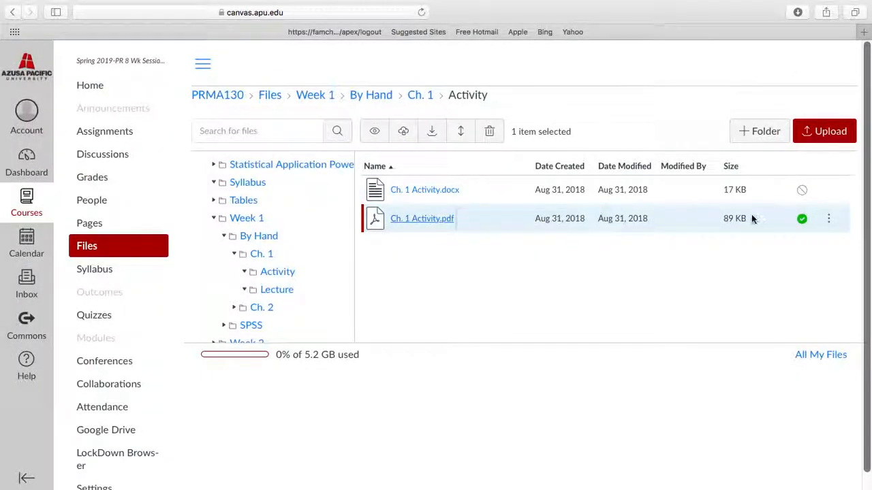
Step: Publish Ch. 1 Activity.docx so both Activity folder files are available to students
{"action": "left_click", "coordinate": [802, 189]}
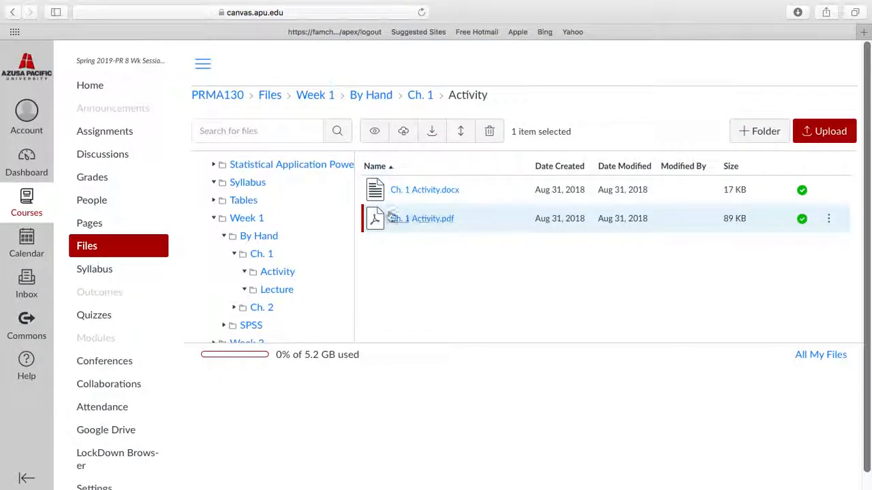
{"action": "mouse_move", "coordinate": [432, 179]}
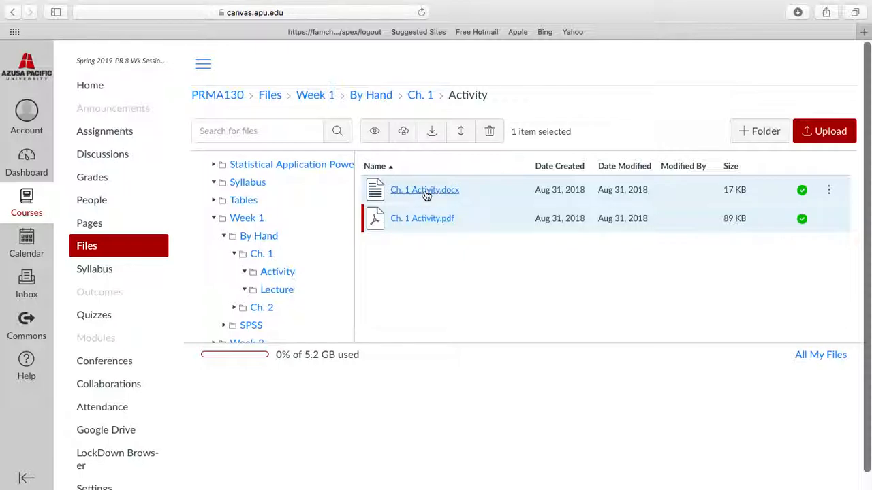
Step: Browse Ch. 2, then Week 1 SPSS > SPSS Lecture 1, and open its Excel key file
{"action": "scroll", "scroll_direction": "down", "scroll_amount": 3}
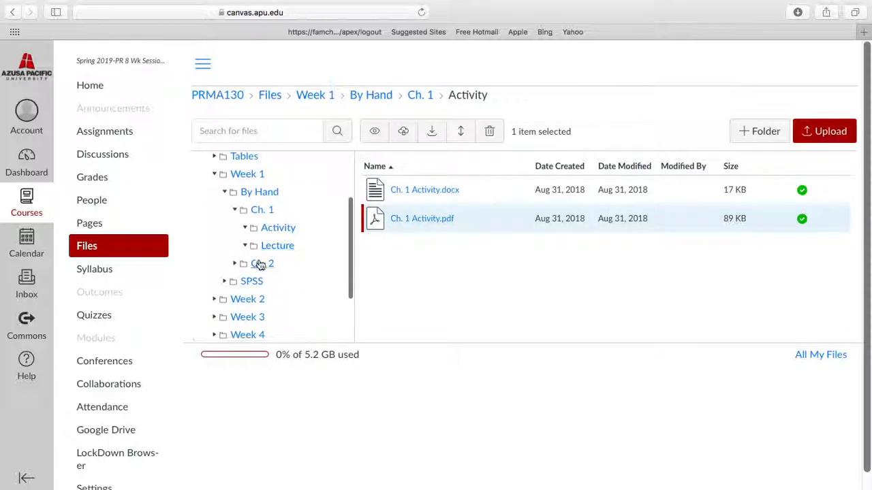
{"action": "left_click", "coordinate": [262, 264]}
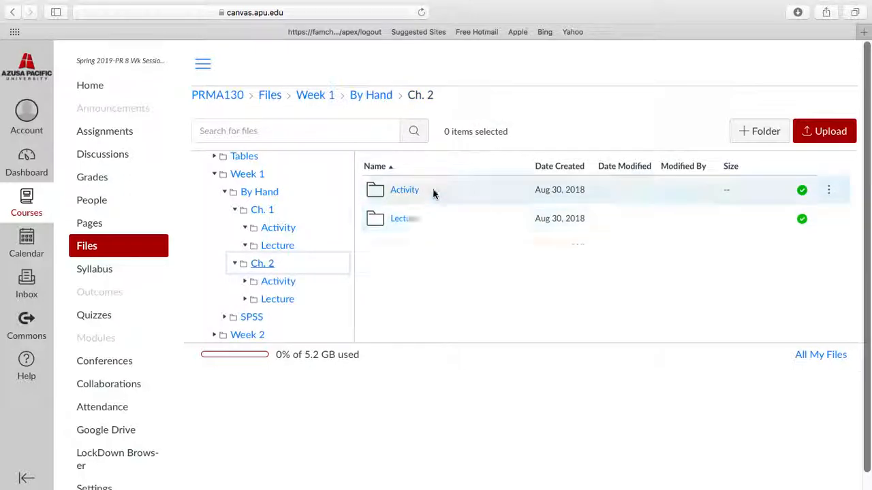
{"action": "left_click", "coordinate": [251, 282]}
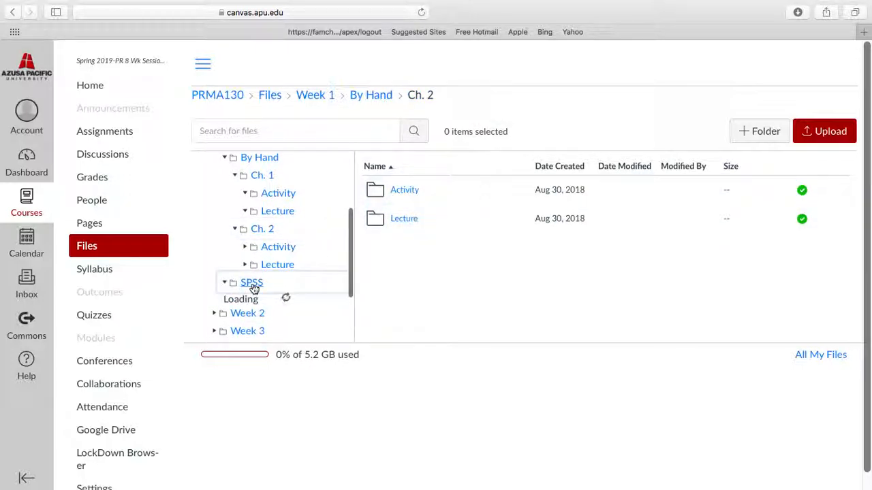
{"action": "left_click", "coordinate": [251, 282]}
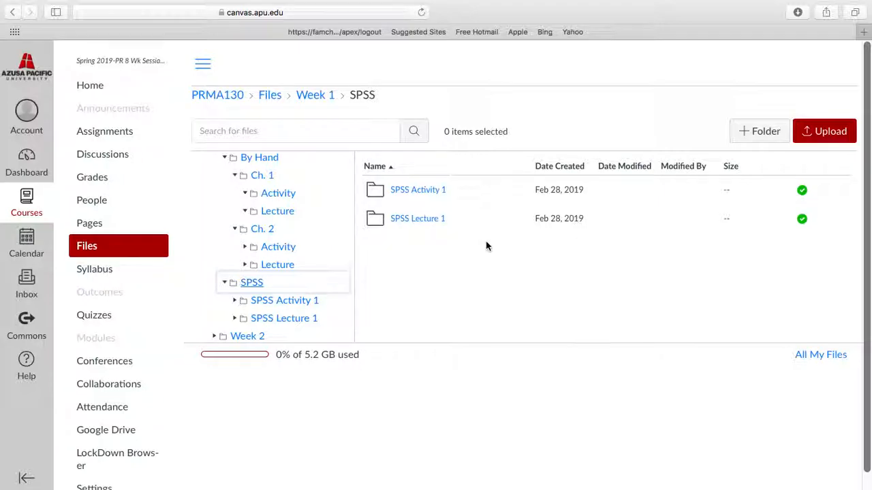
{"action": "left_click", "coordinate": [417, 218]}
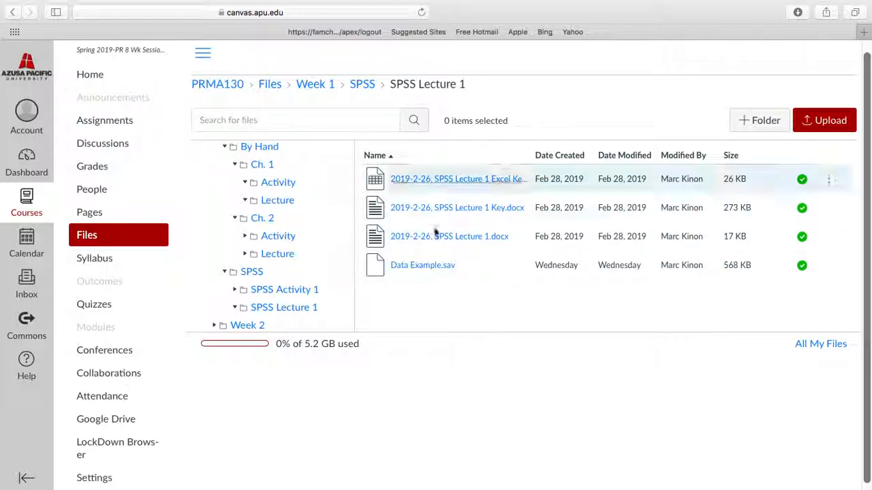
{"action": "mouse_move", "coordinate": [445, 208]}
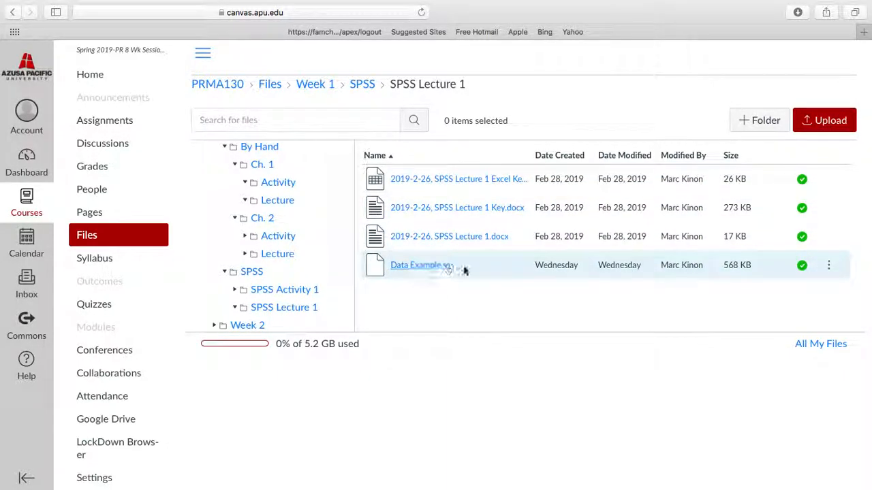
{"action": "mouse_move", "coordinate": [530, 237]}
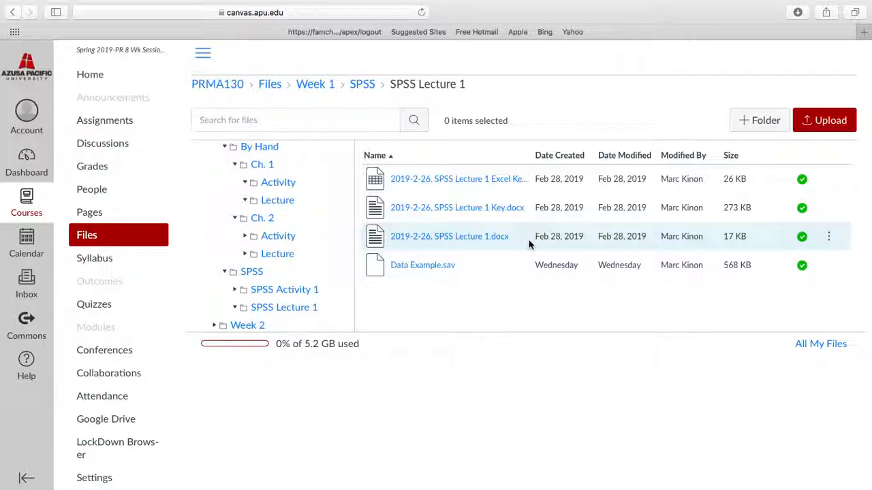
{"action": "mouse_move", "coordinate": [459, 179]}
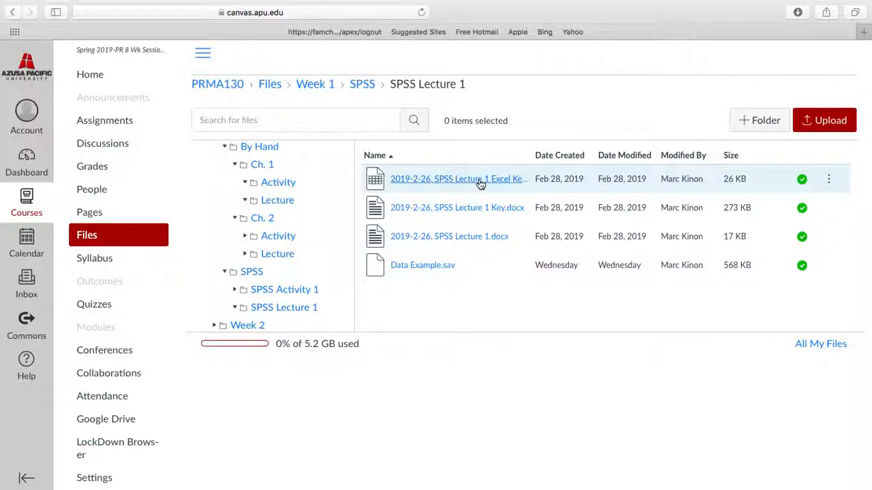
{"action": "mouse_move", "coordinate": [458, 178]}
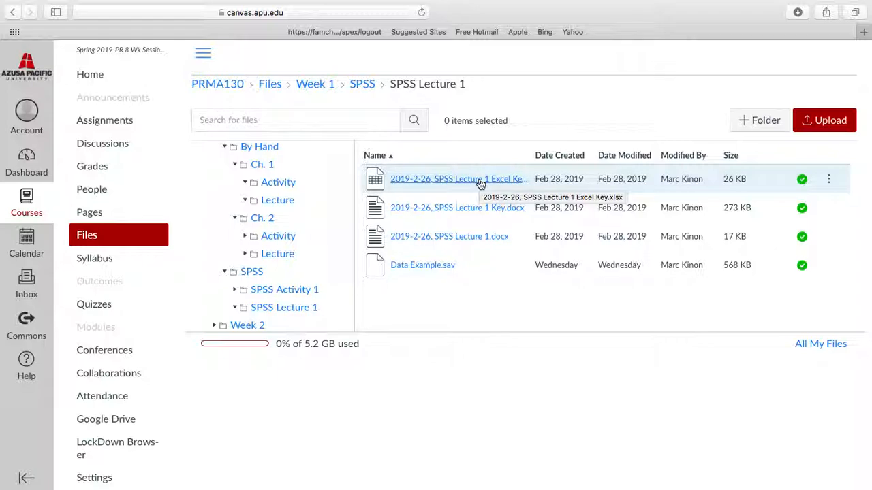
{"action": "left_click", "coordinate": [284, 289]}
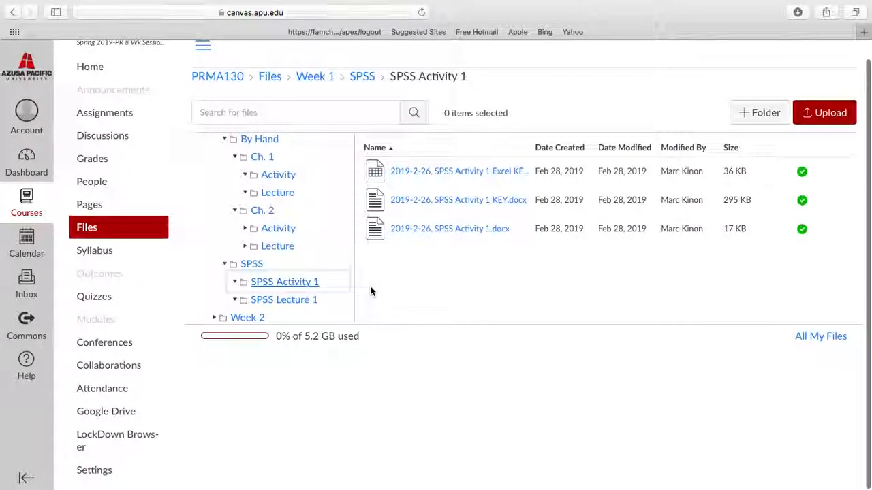
Step: Scroll the Files view past the three SPSS Activity 1 files to the top-level folders
{"action": "scroll", "scroll_direction": "down", "scroll_amount": 3}
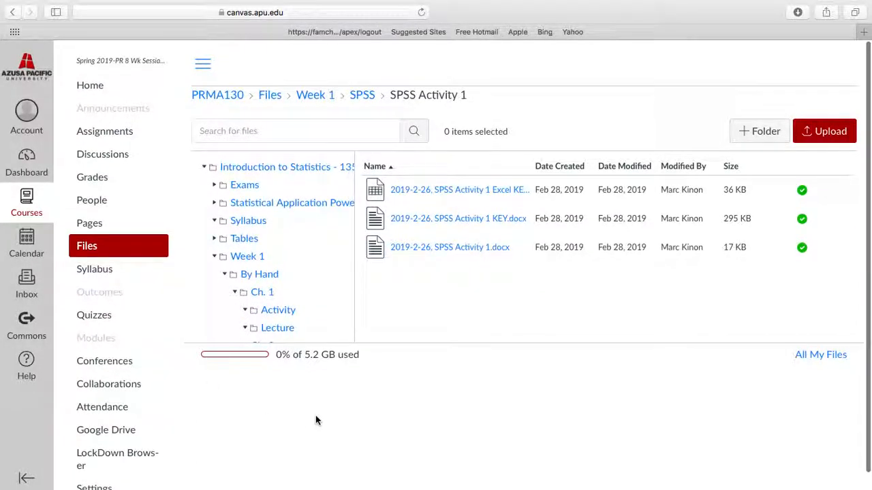
{"action": "mouse_move", "coordinate": [219, 383]}
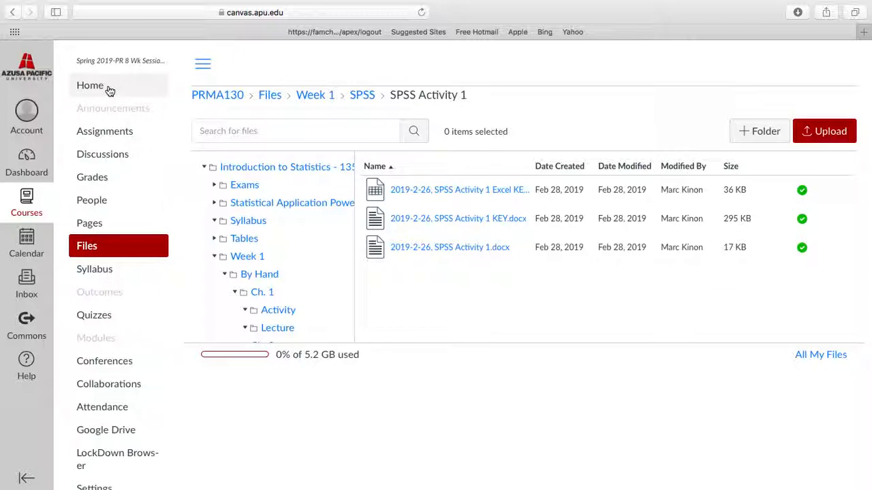
Step: Browse Assignments through the Quizzes, Exams, Activities and Statistical Application Project groups
{"action": "left_click", "coordinate": [104, 131]}
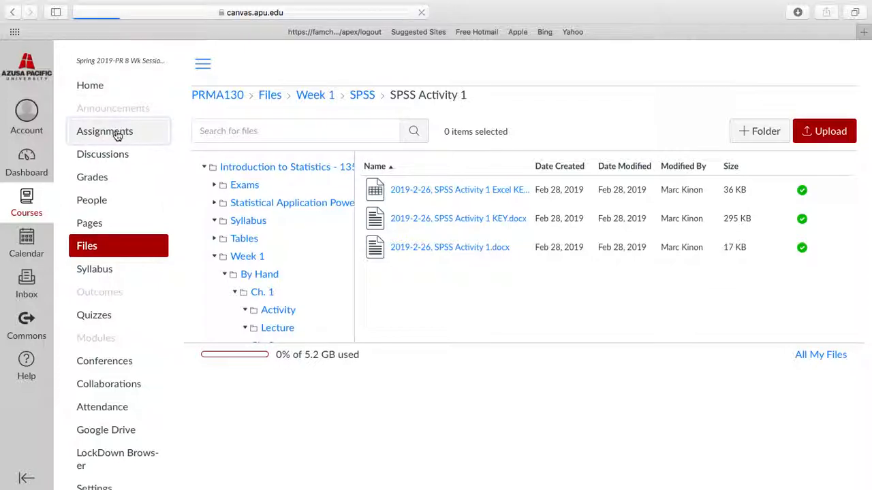
{"action": "left_click", "coordinate": [104, 131]}
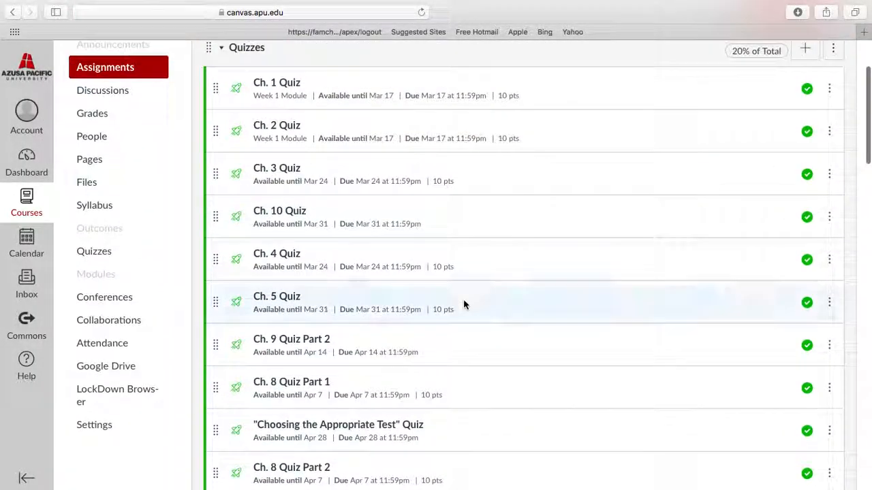
{"action": "scroll", "scroll_direction": "down", "scroll_amount": 3}
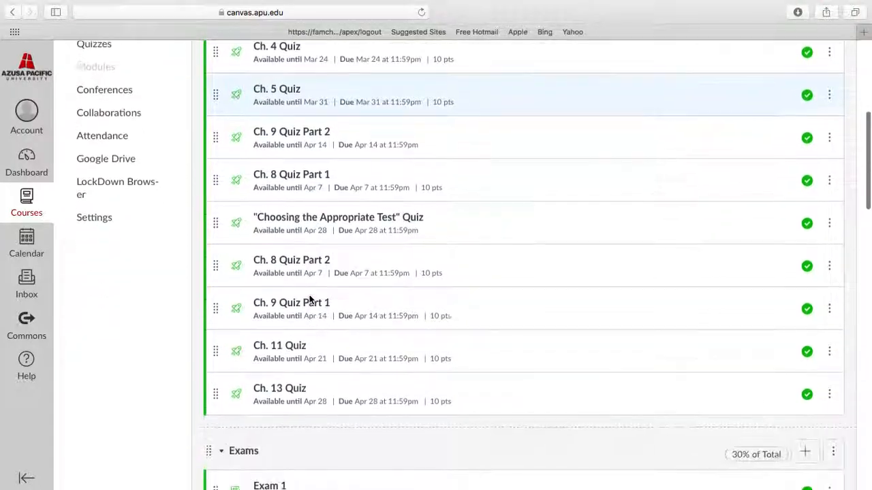
{"action": "scroll", "scroll_direction": "down", "scroll_amount": 3}
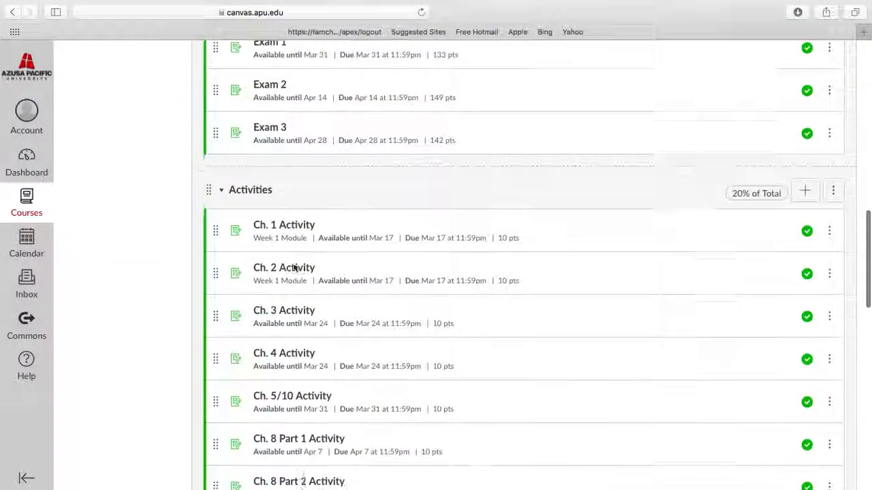
{"action": "scroll", "scroll_direction": "down", "scroll_amount": 3}
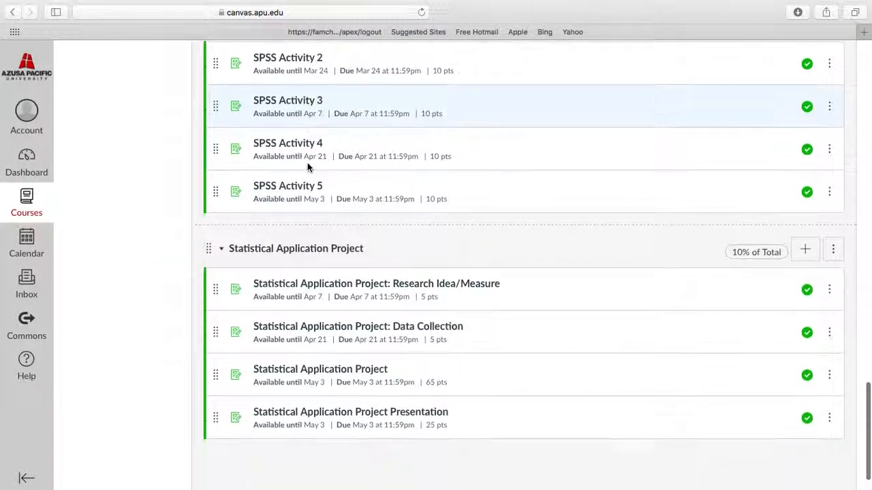
{"action": "scroll", "scroll_direction": "down", "scroll_amount": 3}
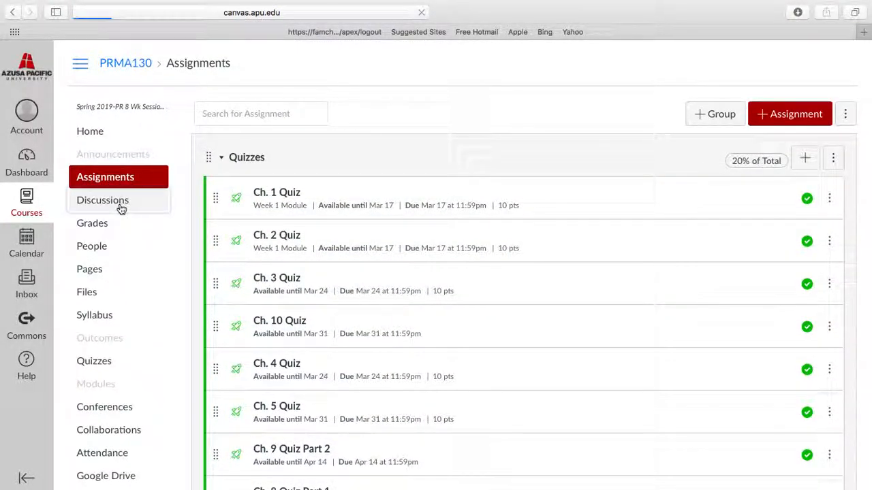
Step: View Discussions and Grades, then show and dismiss the global Courses list
{"action": "left_click", "coordinate": [102, 200]}
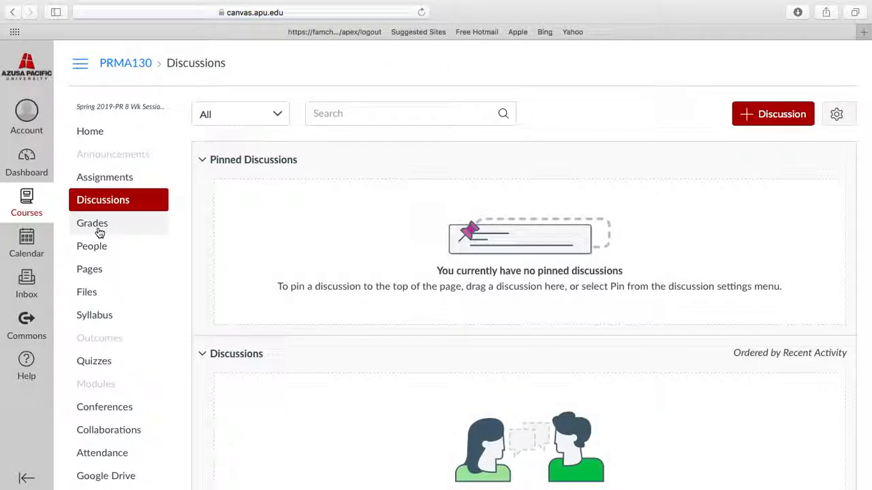
{"action": "mouse_move", "coordinate": [92, 222]}
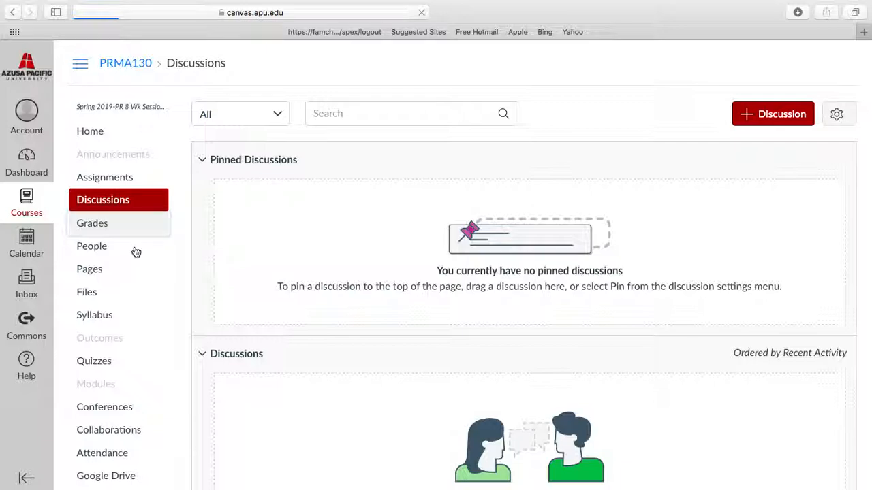
{"action": "left_click", "coordinate": [92, 223]}
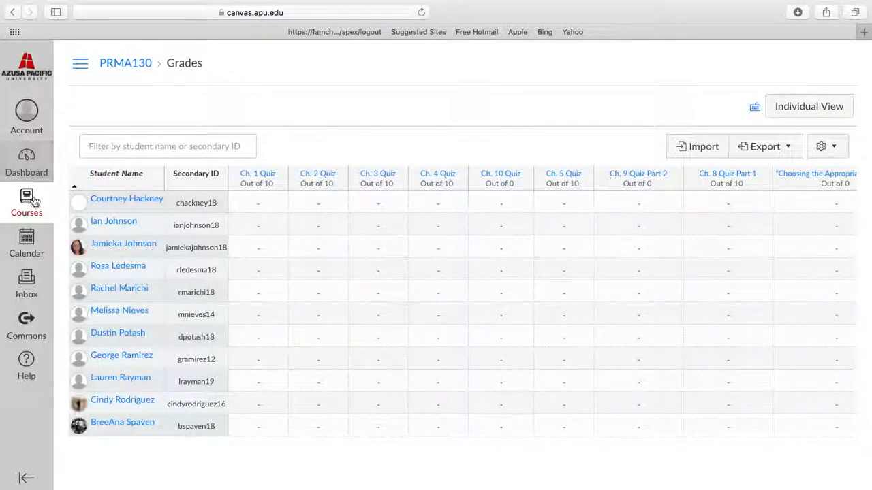
{"action": "left_click", "coordinate": [27, 202]}
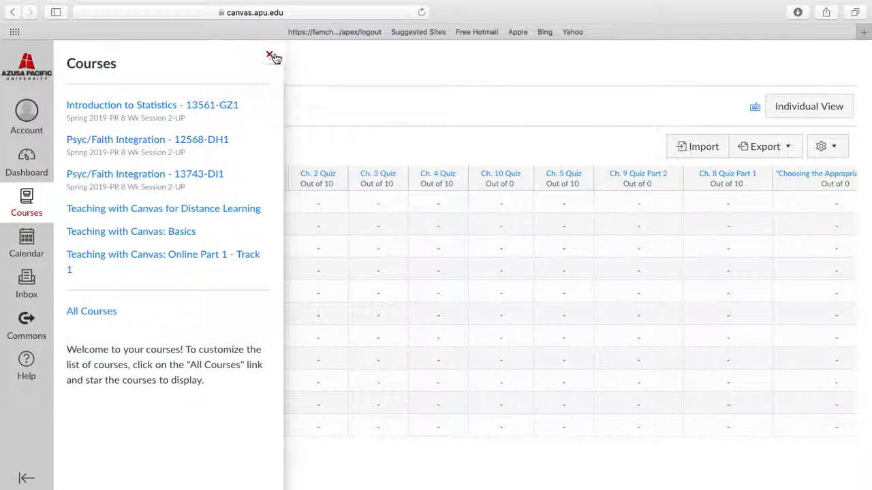
{"action": "left_click", "coordinate": [269, 54]}
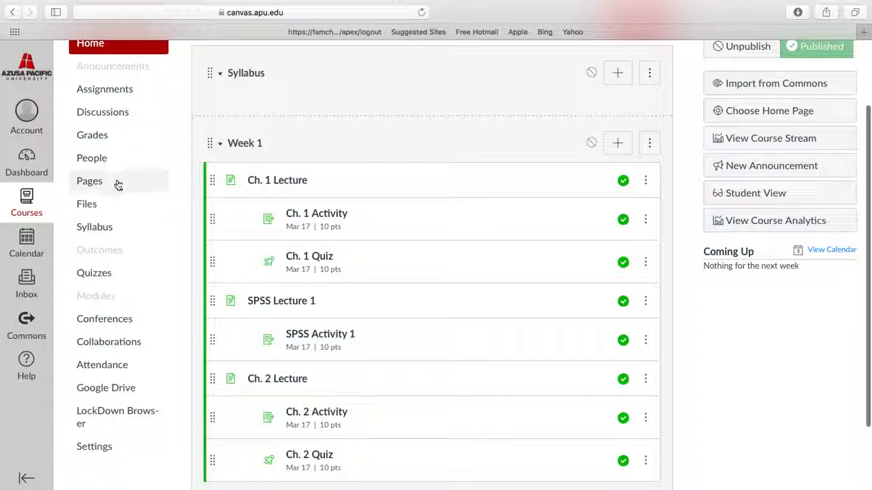
Step: Review the Pages list with Ch. 1 Lecture, Ch. 2 Lecture and SPSS Lecture 1
{"action": "left_click", "coordinate": [89, 181]}
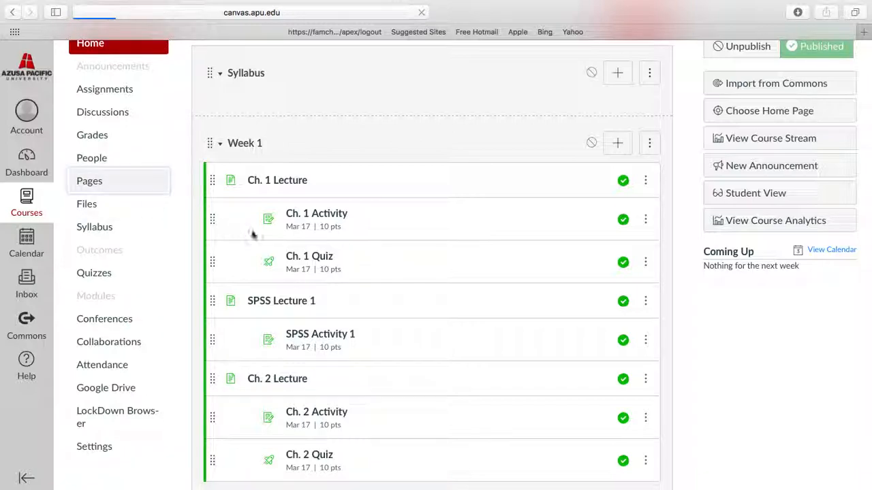
{"action": "left_click", "coordinate": [90, 180]}
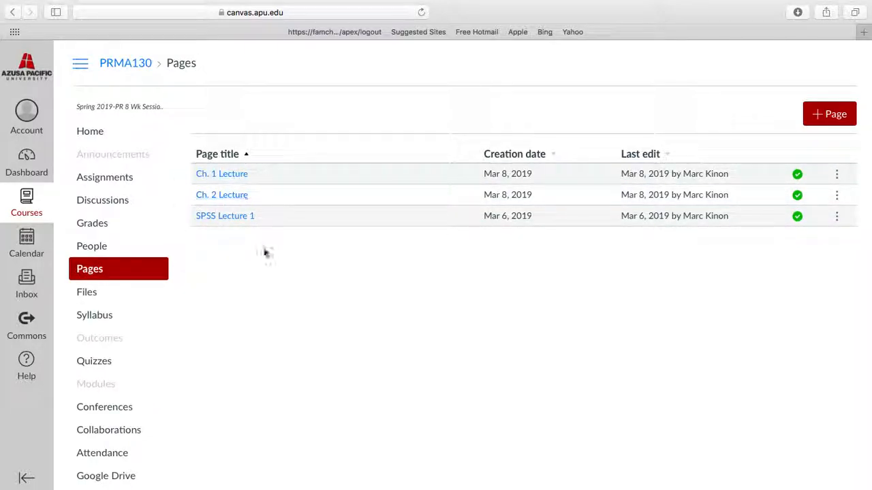
{"action": "mouse_move", "coordinate": [292, 314]}
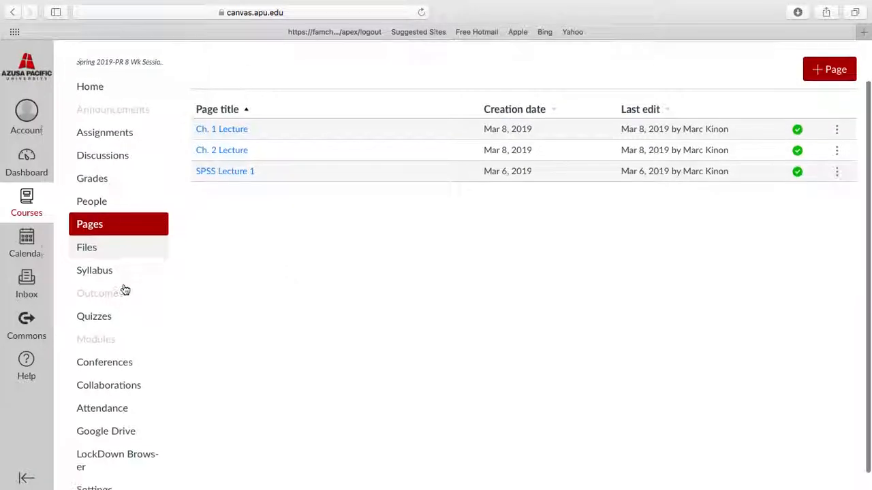
{"action": "scroll", "scroll_direction": "down", "scroll_amount": 3}
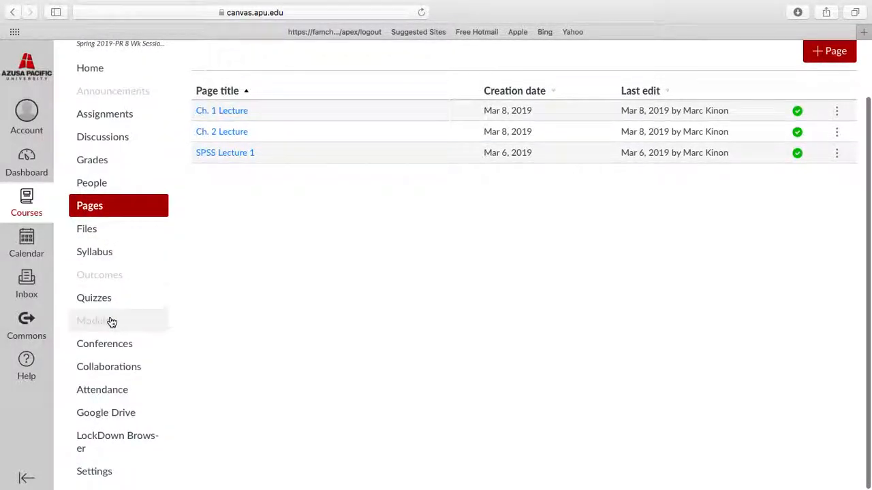
{"action": "left_click", "coordinate": [95, 321]}
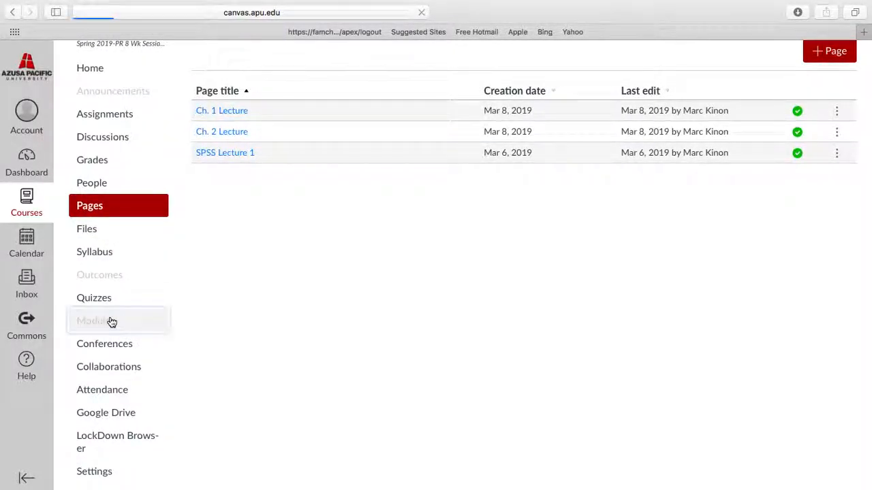
Step: Show the Modules page and scroll to Week 1's lectures, activities and quizzes
{"action": "left_click", "coordinate": [96, 315]}
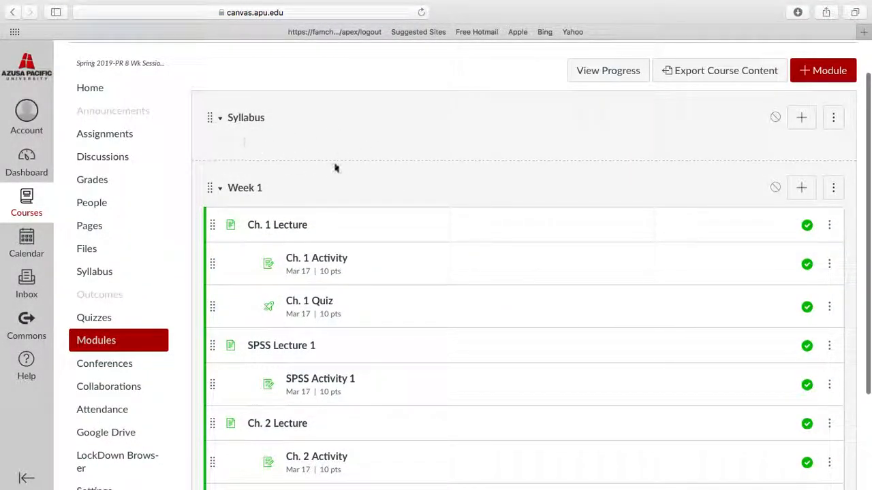
{"action": "mouse_move", "coordinate": [297, 159]}
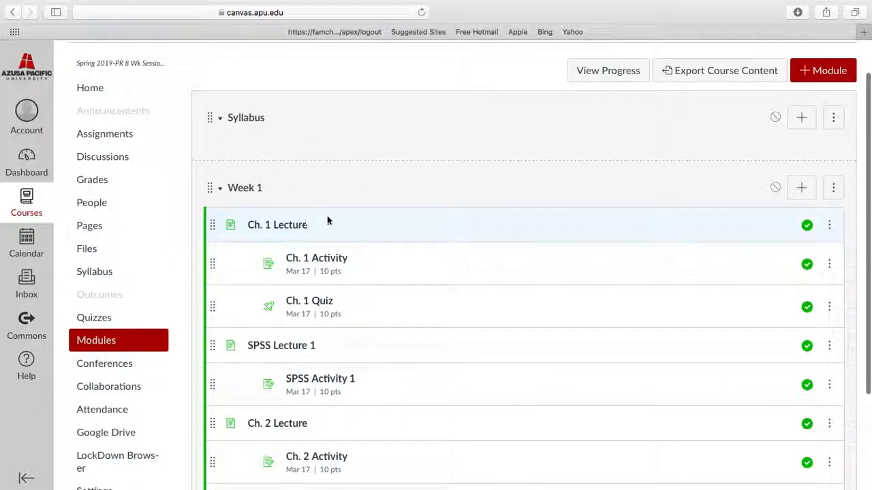
{"action": "mouse_move", "coordinate": [274, 147]}
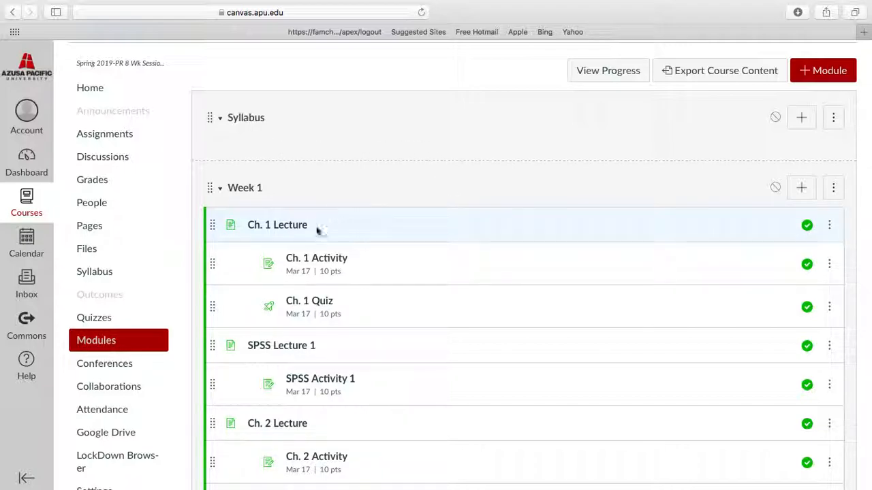
{"action": "scroll", "scroll_direction": "down", "scroll_amount": 3}
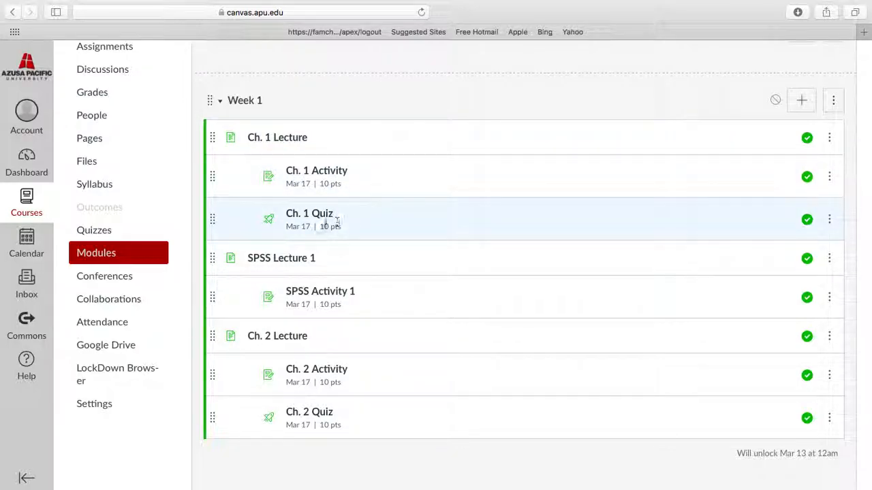
{"action": "mouse_move", "coordinate": [380, 256]}
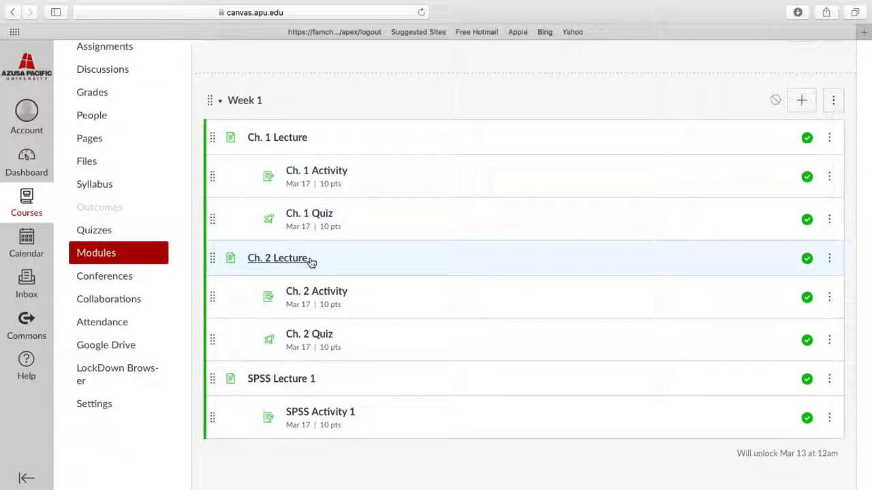
{"action": "mouse_move", "coordinate": [277, 136]}
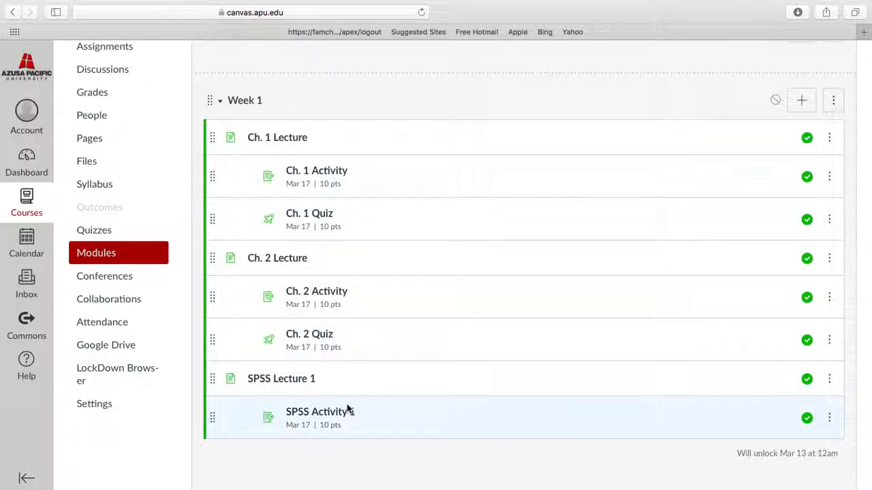
Step: Move Ch. 2 Lecture, Activity and Quiz above SPSS Lecture 1 in Week 1
{"action": "scroll", "scroll_direction": "down", "scroll_amount": 3}
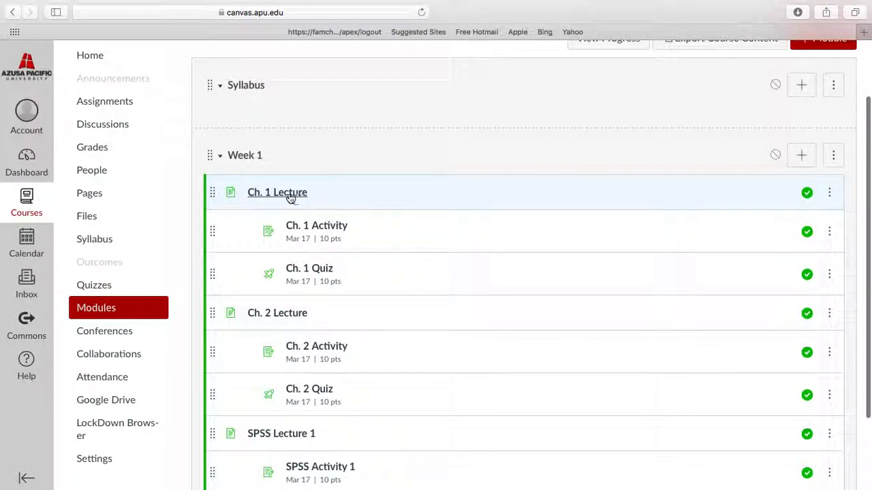
Step: Verify the Week 1 order of Ch. 1, Ch. 2, then SPSS items, and go to Files
{"action": "scroll", "scroll_direction": "down", "scroll_amount": 3}
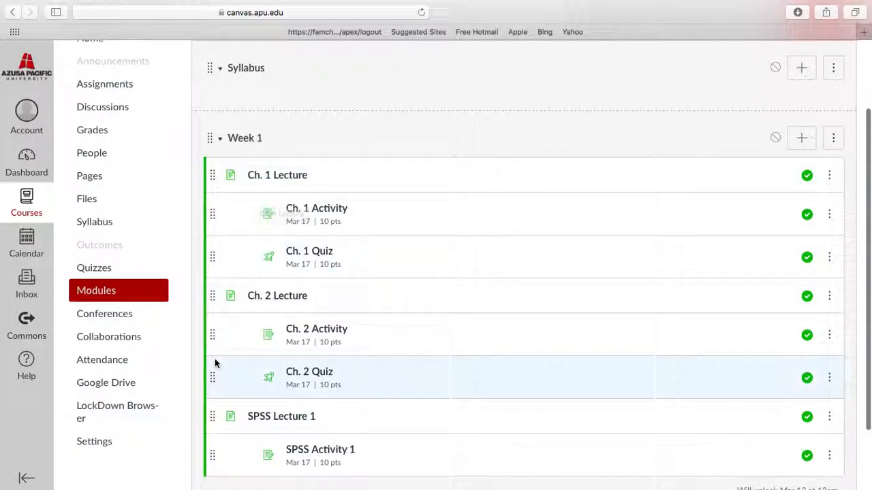
{"action": "scroll", "scroll_direction": "down", "scroll_amount": 3}
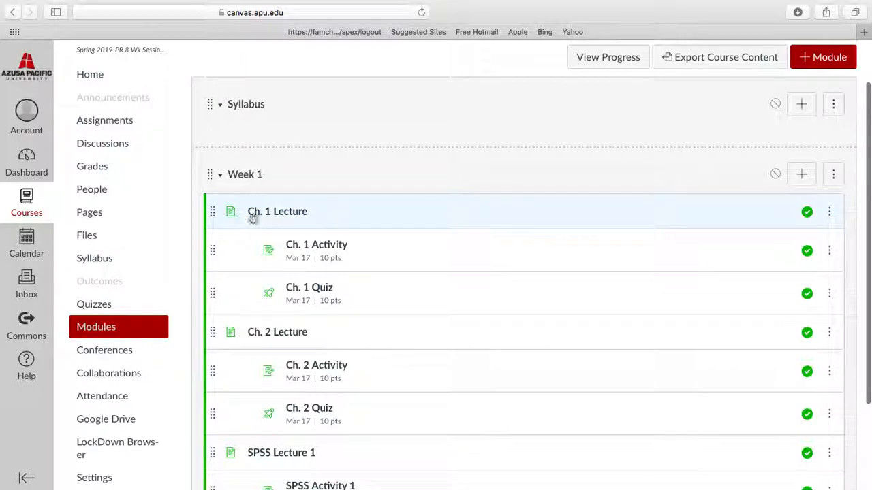
{"action": "scroll", "scroll_direction": "down", "scroll_amount": 3}
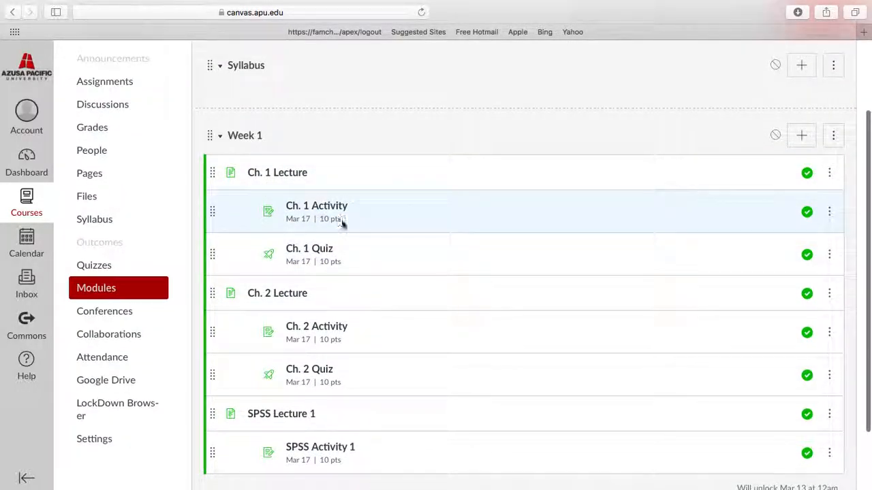
{"action": "scroll", "scroll_direction": "down", "scroll_amount": 3}
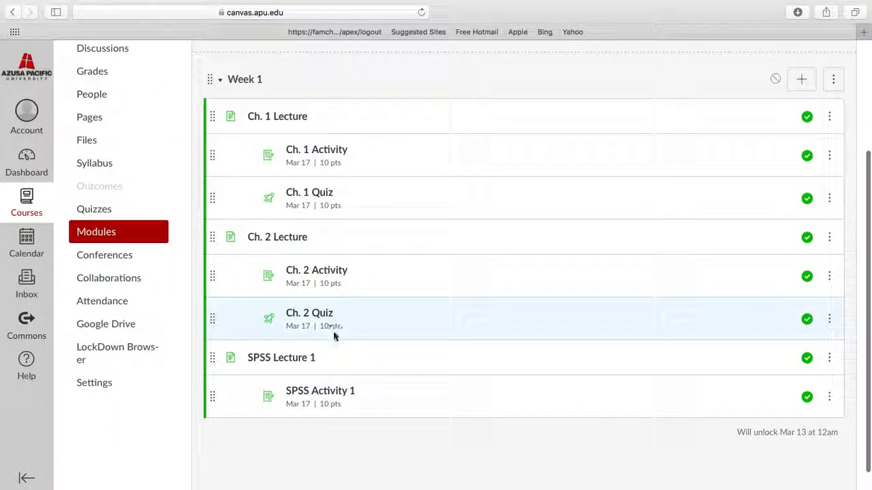
{"action": "scroll", "scroll_direction": "up", "scroll_amount": 3}
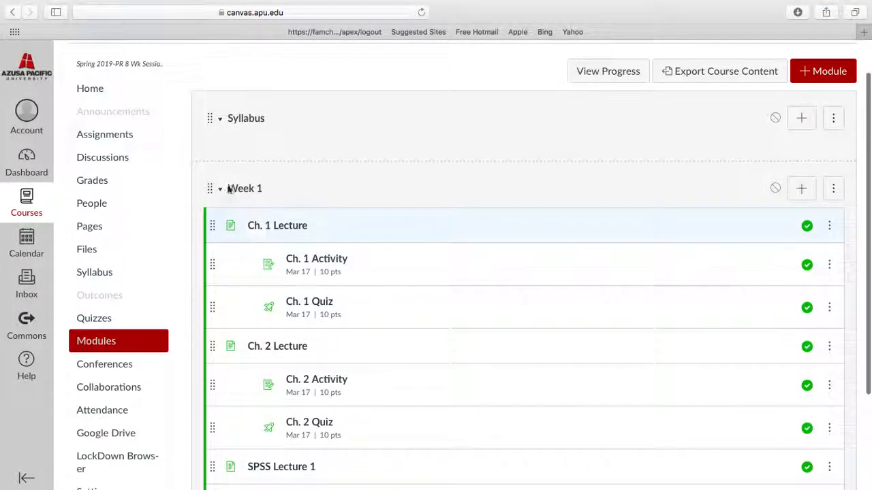
{"action": "scroll", "scroll_direction": "down", "scroll_amount": 3}
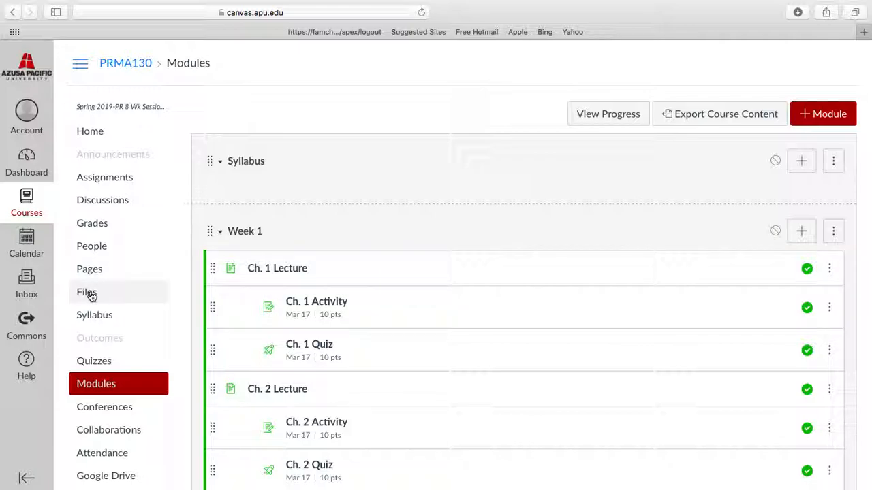
{"action": "left_click", "coordinate": [87, 292]}
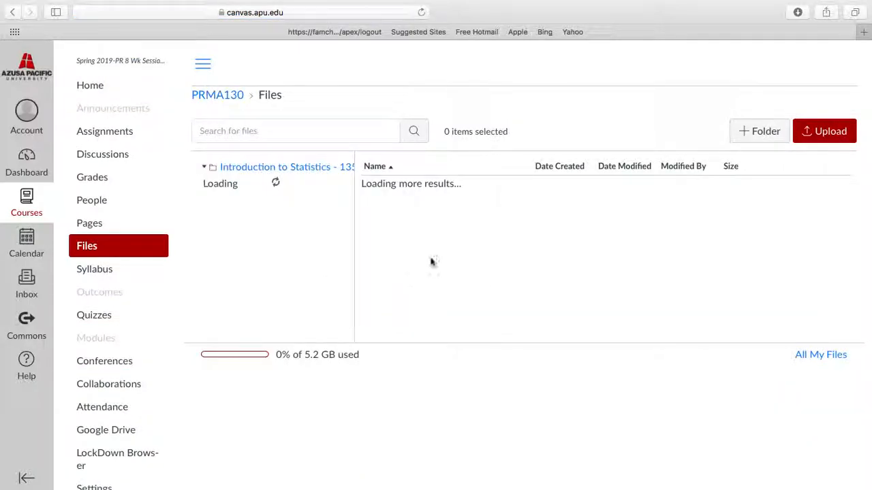